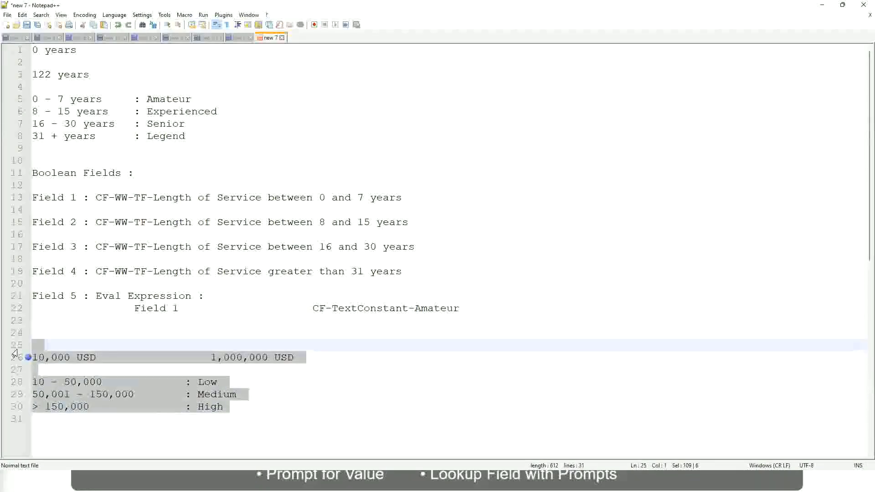
# - Write the rule opening: If the First name starts with : A - G
pyautogui.write('If the Fir')
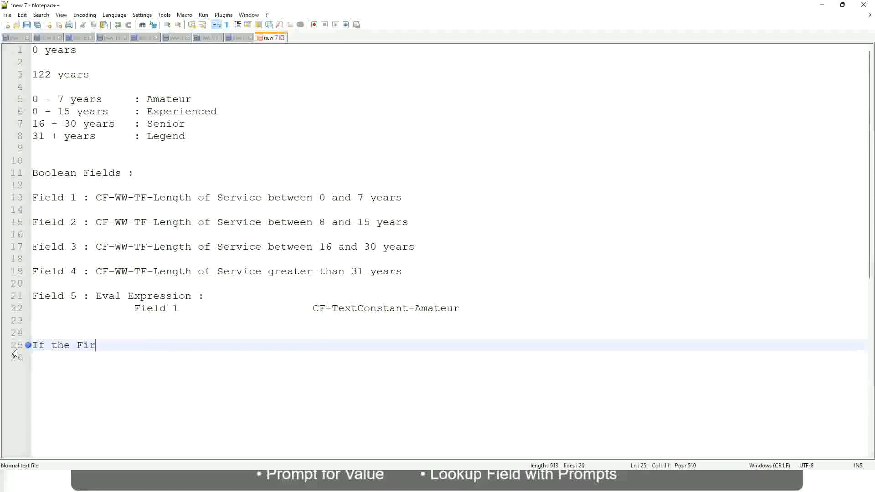
pyautogui.write('st name starts wi')
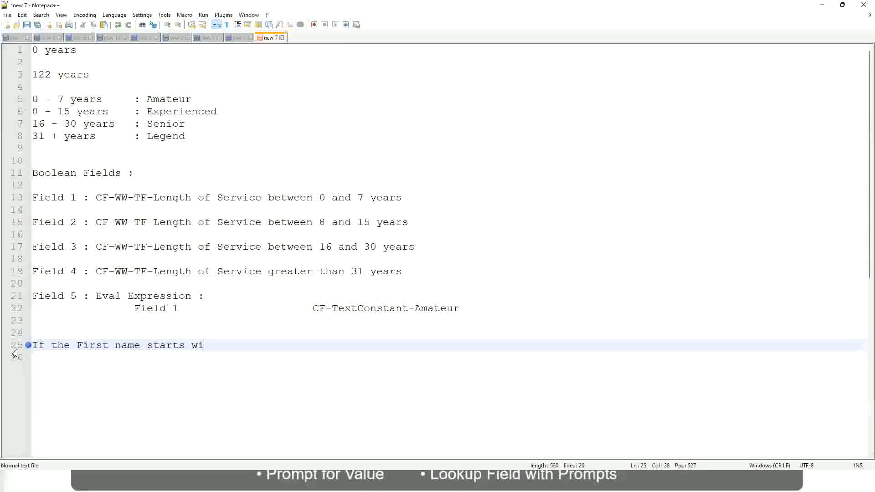
pyautogui.write('th : q')
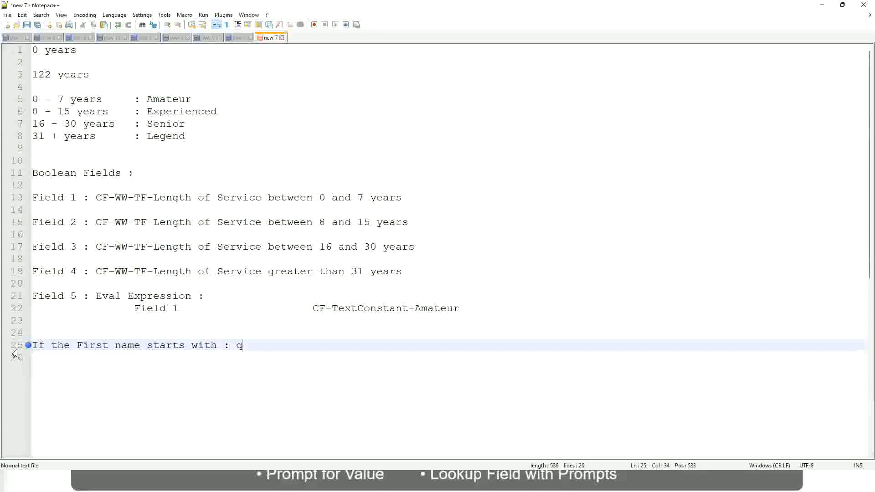
pyautogui.write('A -')
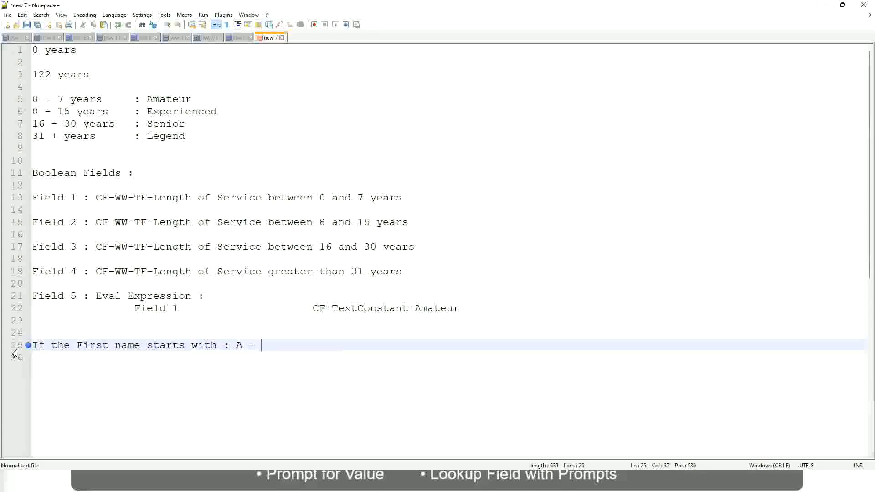
pyautogui.write('G :          A ll')
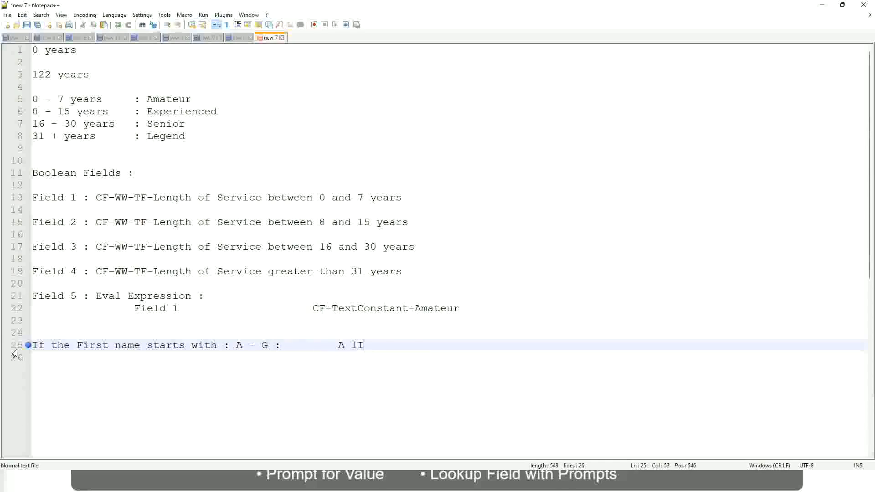
# - Complete the A – G rule with the result "A Listers", fix stray characters and start a new line
pyautogui.press('backspace')
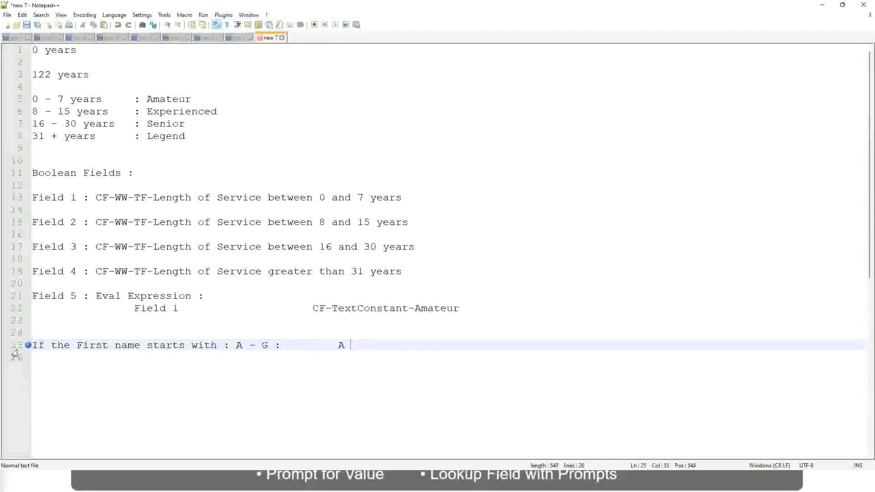
pyautogui.write('Listers')
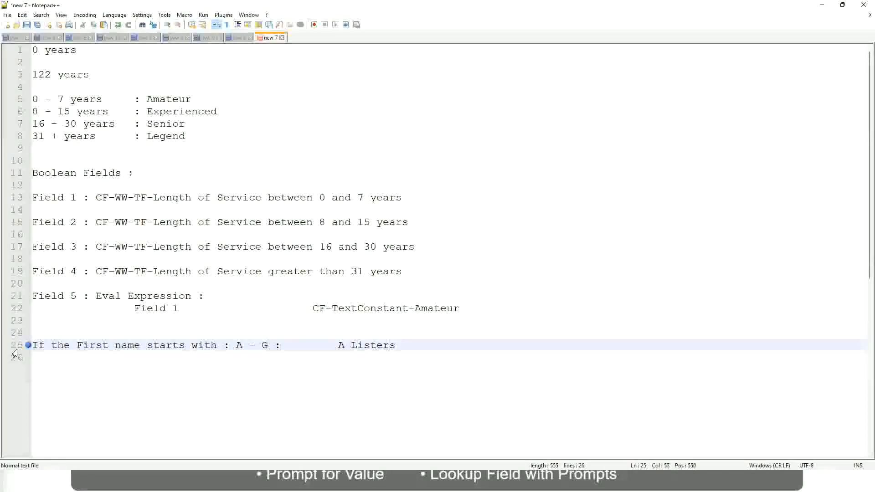
pyautogui.write('""')
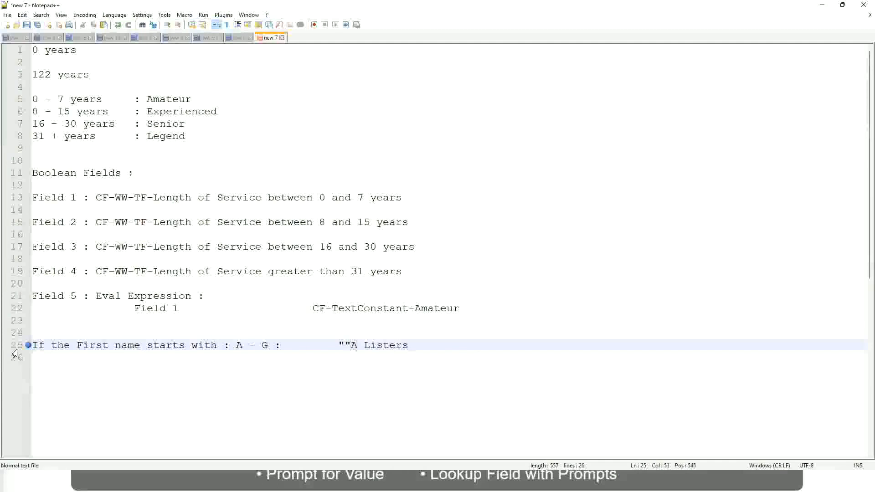
pyautogui.press('Backspace')
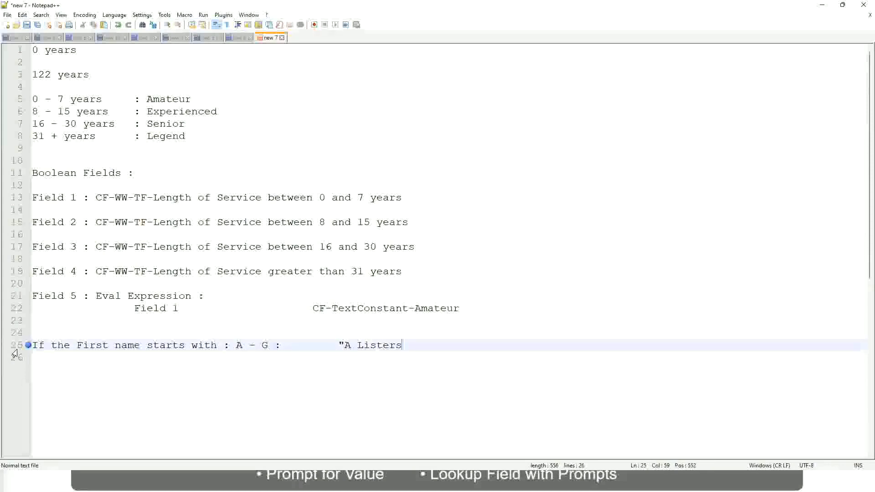
pyautogui.write('""')
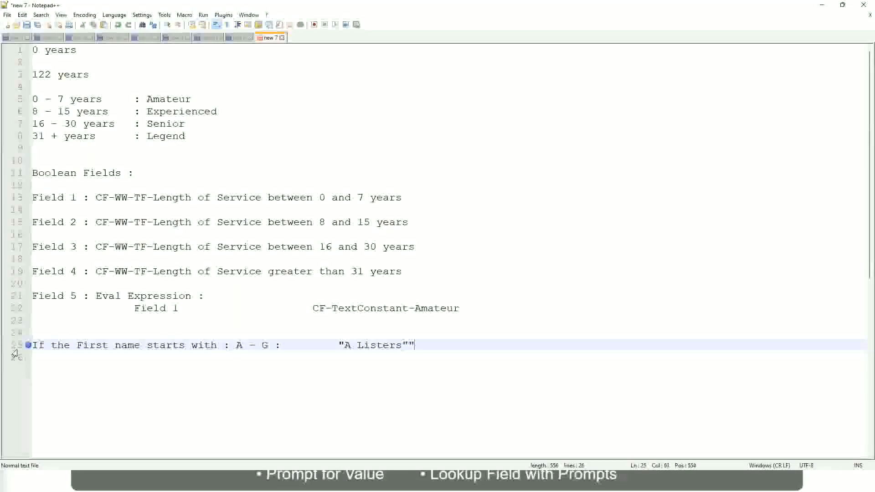
pyautogui.press('Backspace')
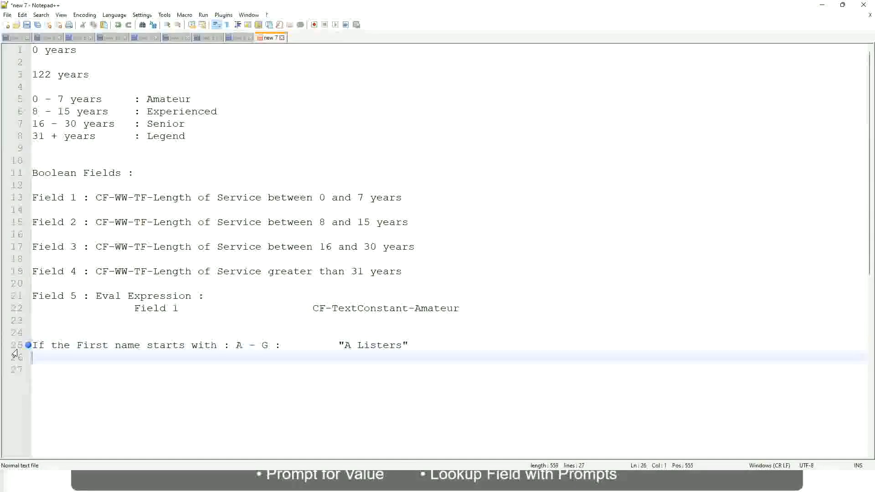
# - Add the line H - P : "His Majesty" under the A – G rule
pyautogui.write('H -')
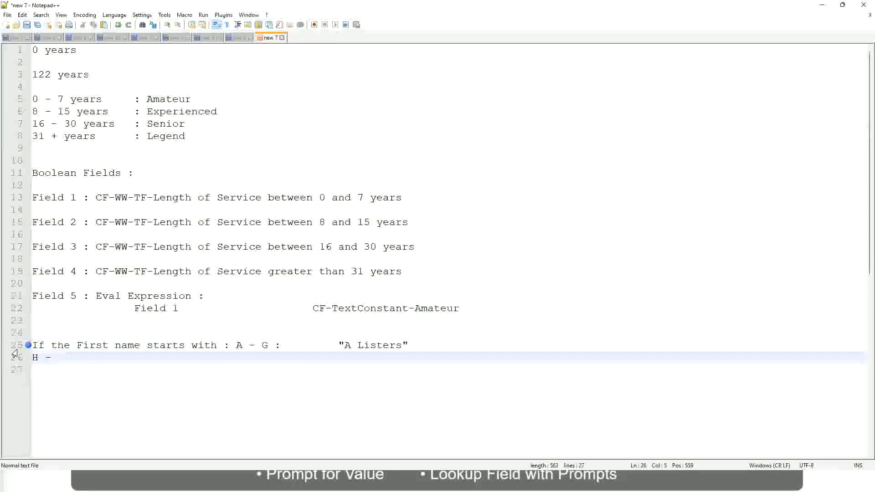
pyautogui.click(57, 357)
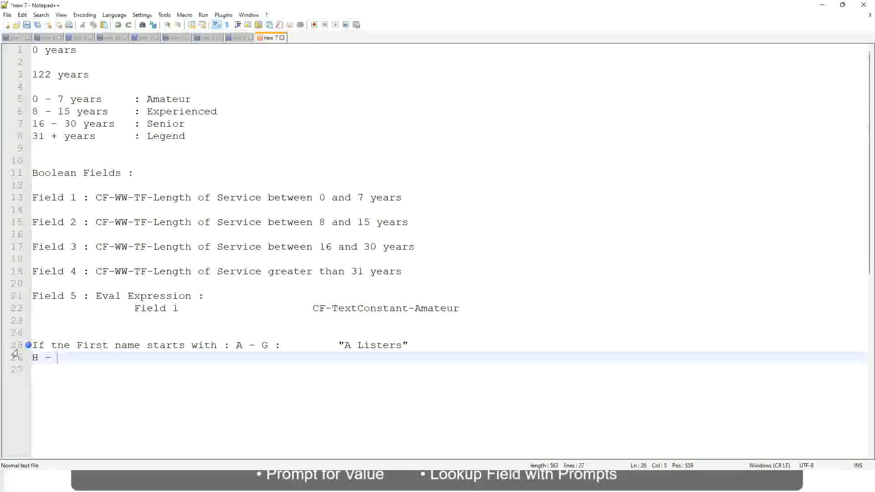
pyautogui.write('P :')
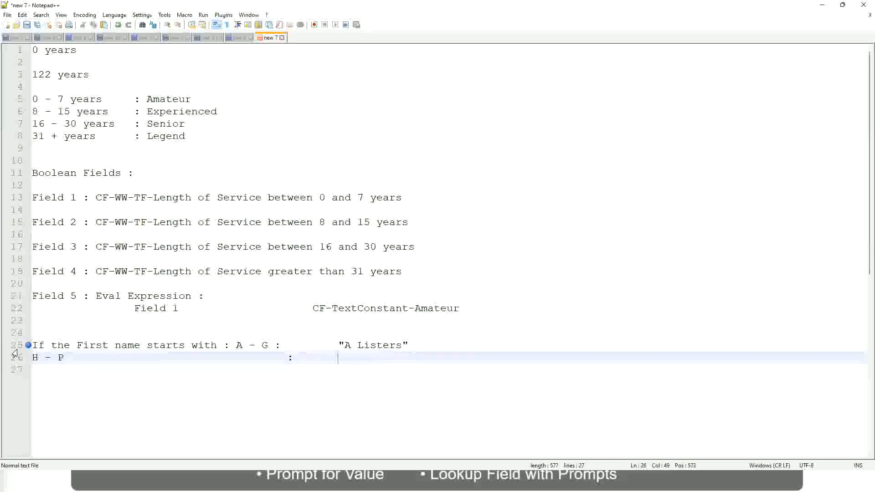
pyautogui.write('"His Maje')
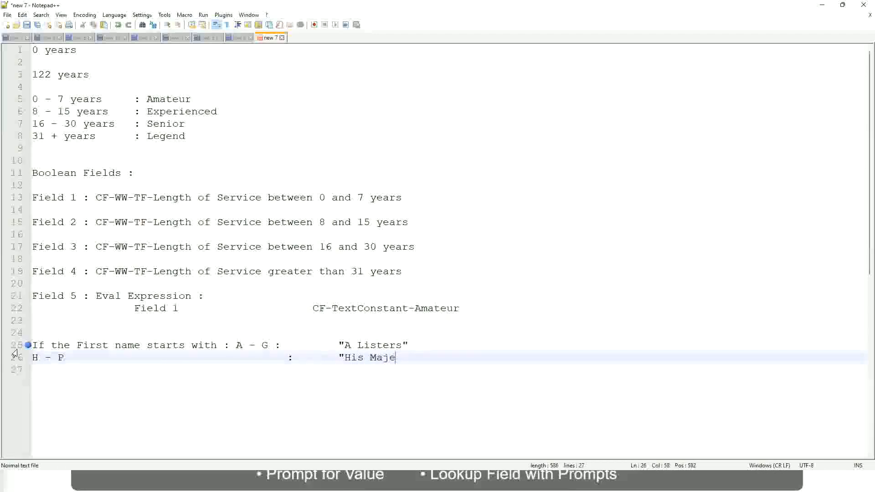
pyautogui.write('sty')
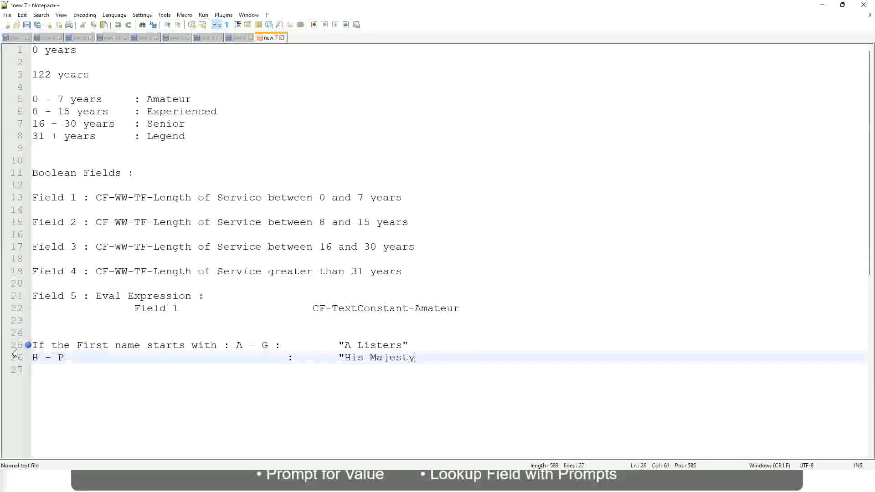
pyautogui.write('""')
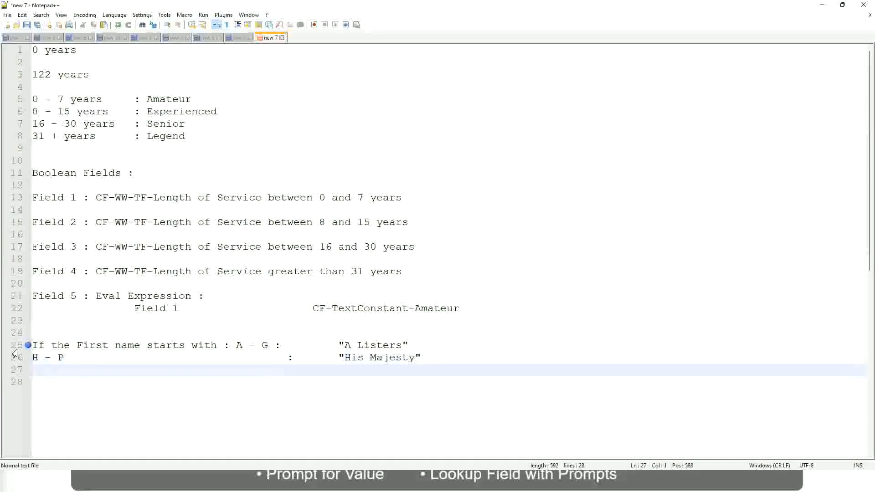
# - Add the line L - Z : "Lords" with the colon aligned
pyautogui.write('L -')
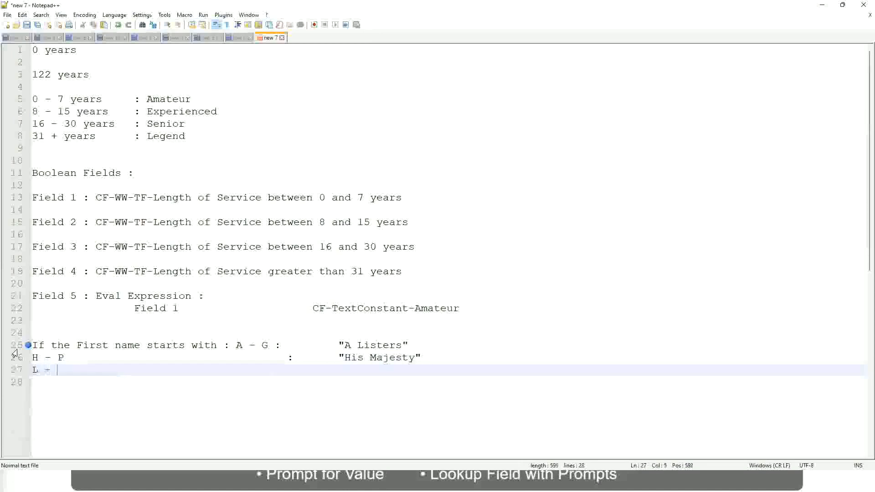
pyautogui.write('Z')
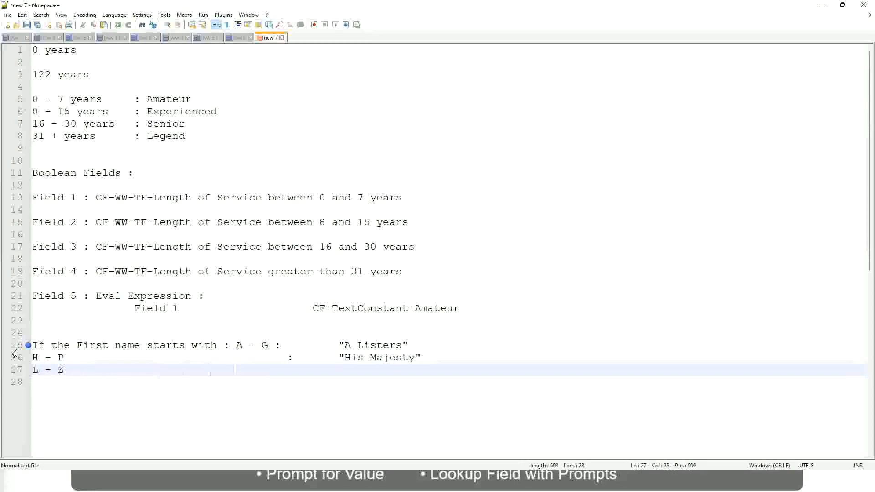
pyautogui.write(':')
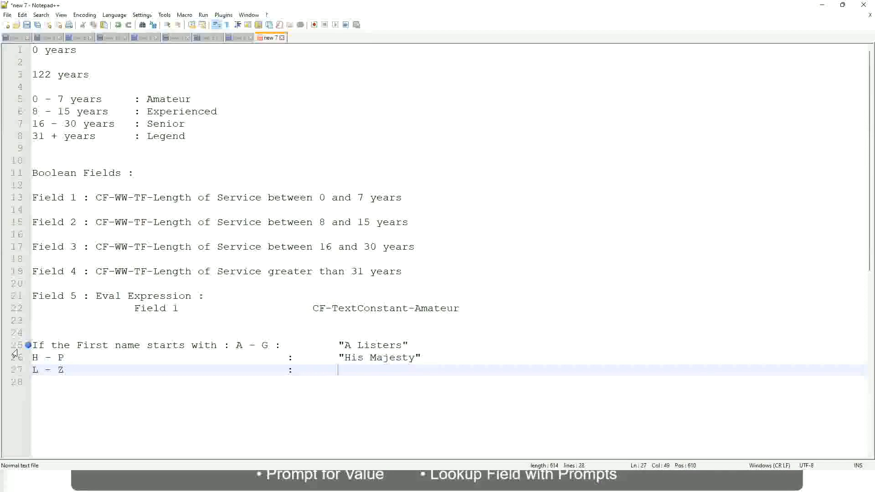
pyautogui.write('"Lords')
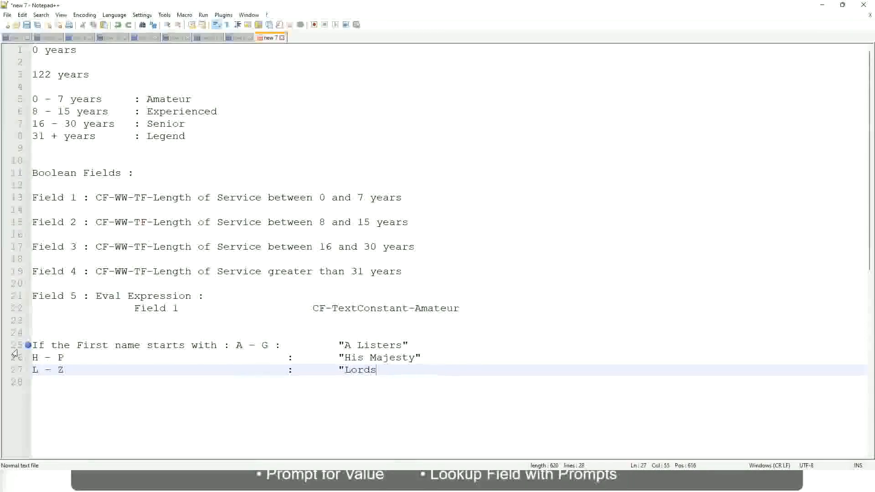
pyautogui.write('""')
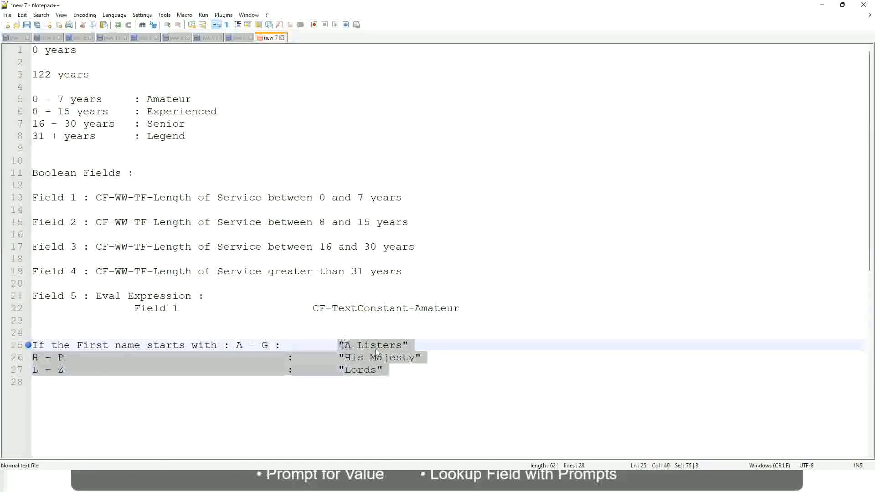
# - Remove the three name-range lines and begin drafting a job-profile Manager condition
pyautogui.click(374, 344)
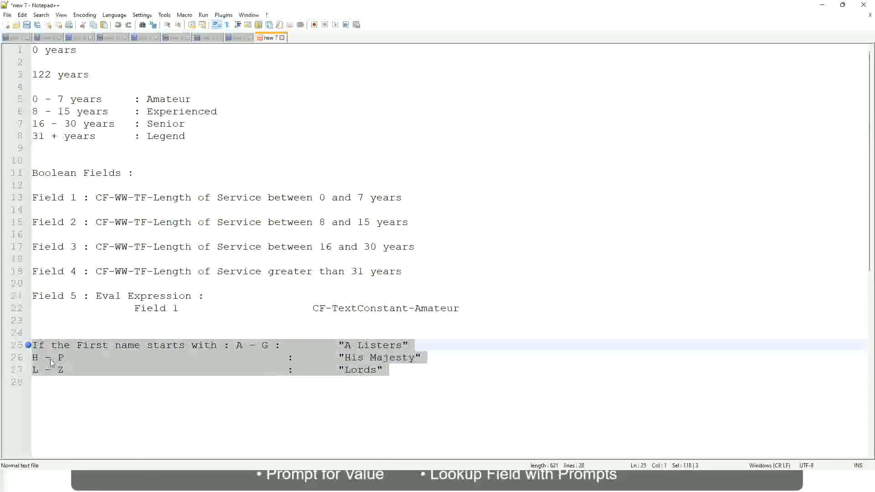
pyautogui.press('Delete')
pyautogui.write('If')
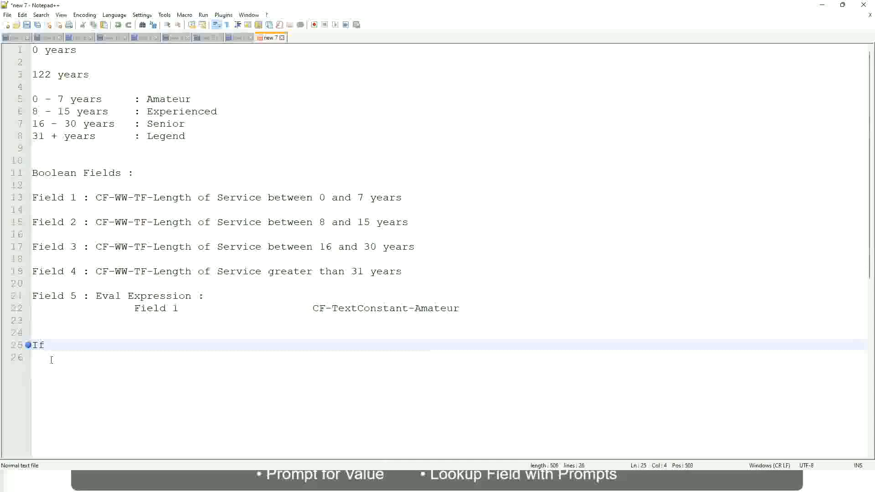
pyautogui.write('Prior')
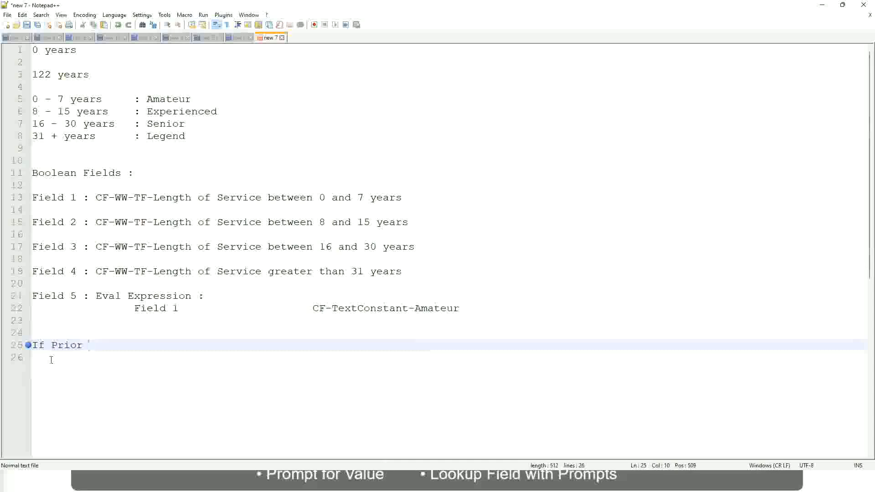
pyautogui.write('Ex')
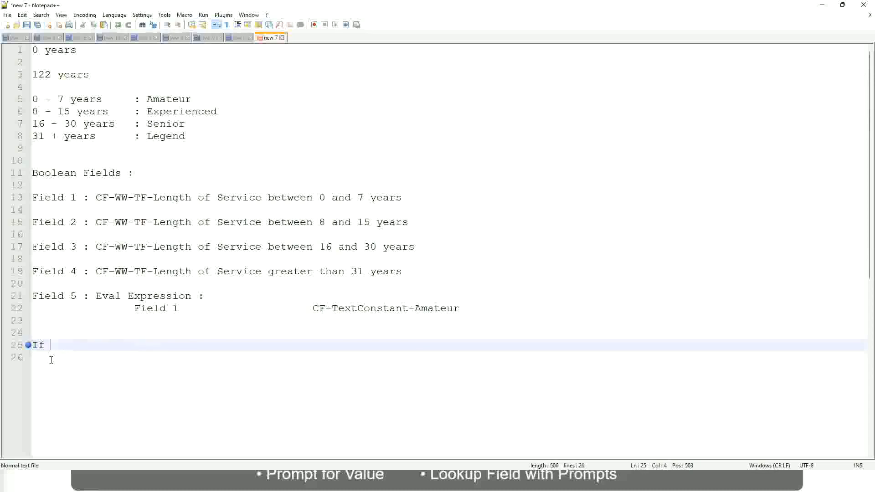
pyautogui.write('Job Profile is')
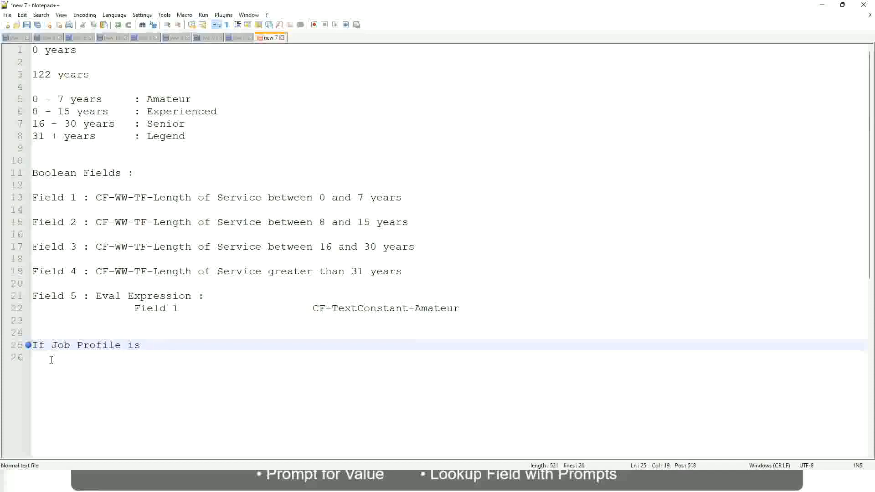
pyautogui.write(': Manager')
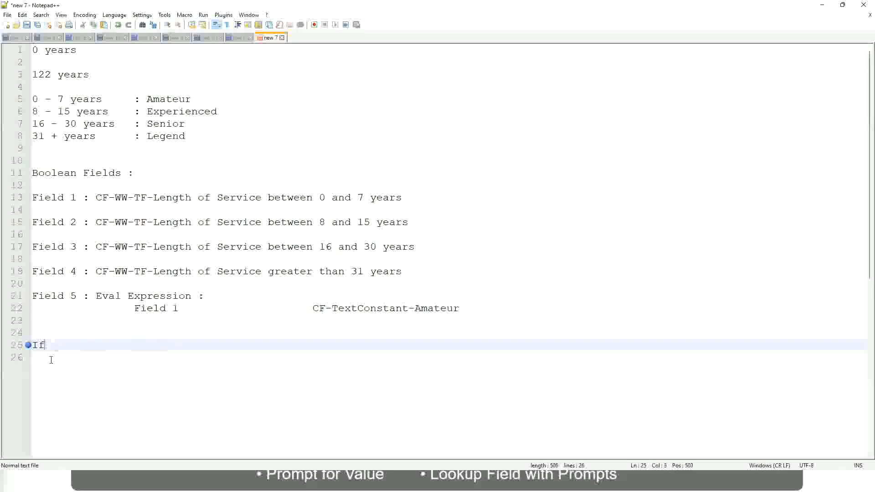
# - Write the condition 'If Management Level is Manager or Above'
pyautogui.write('Management')
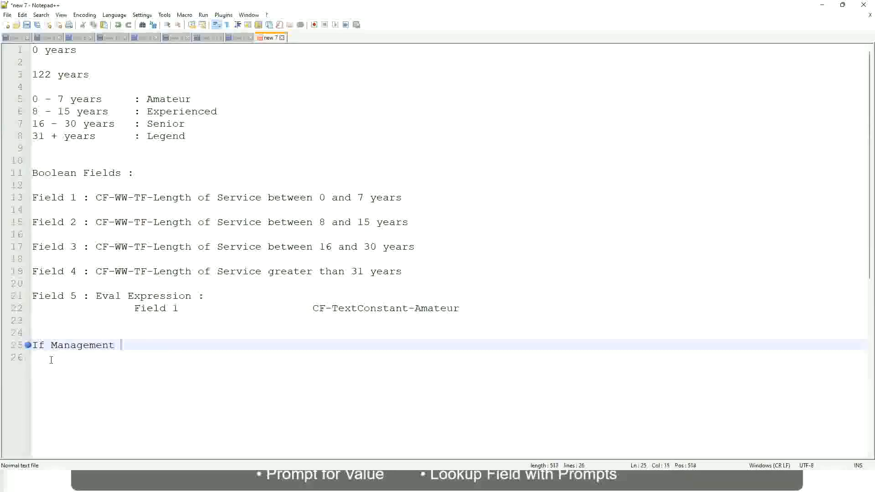
pyautogui.write('Level is Manager or A')
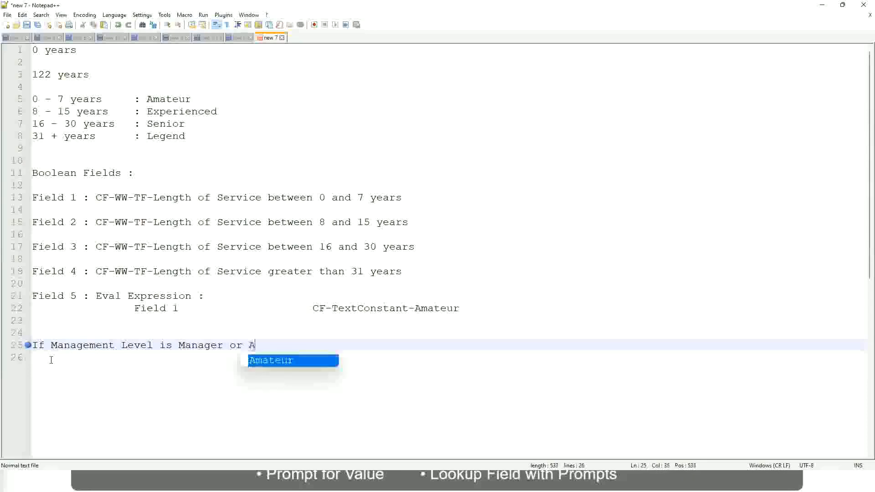
pyautogui.write('bove')
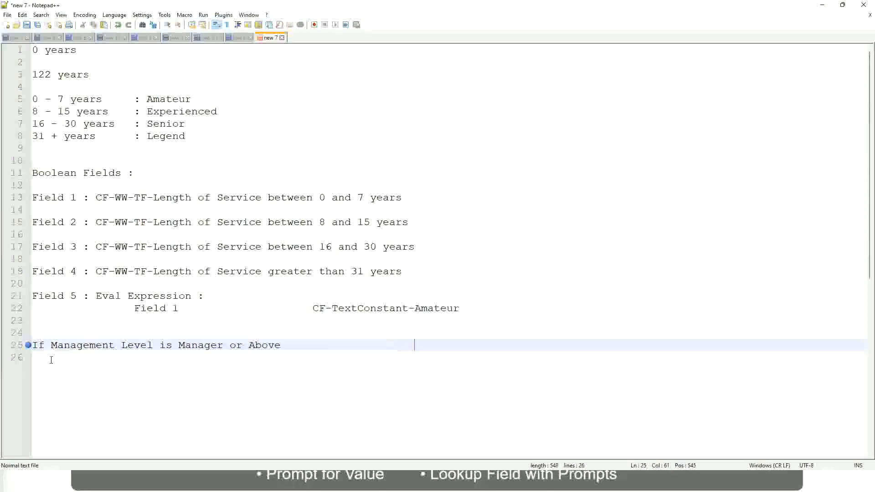
# - Add the result 'Proposed Allowance Plan : Car Allowance' for that condition
pyautogui.write('Propose')
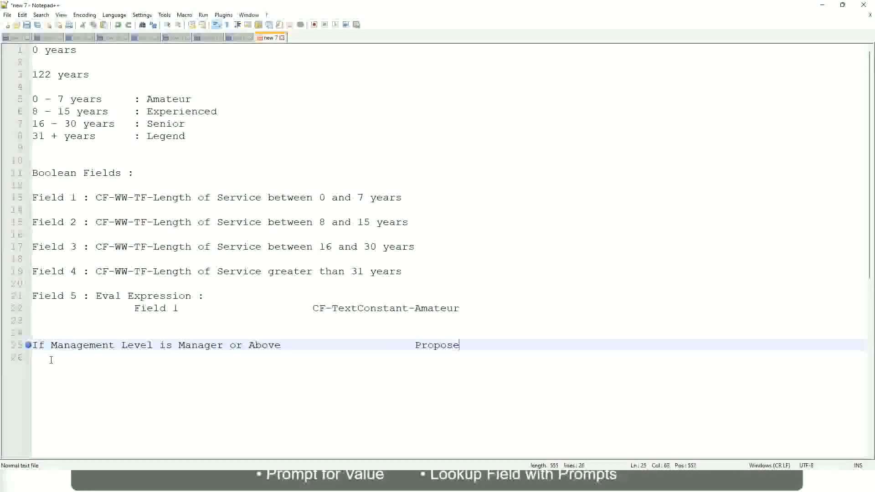
pyautogui.write('d')
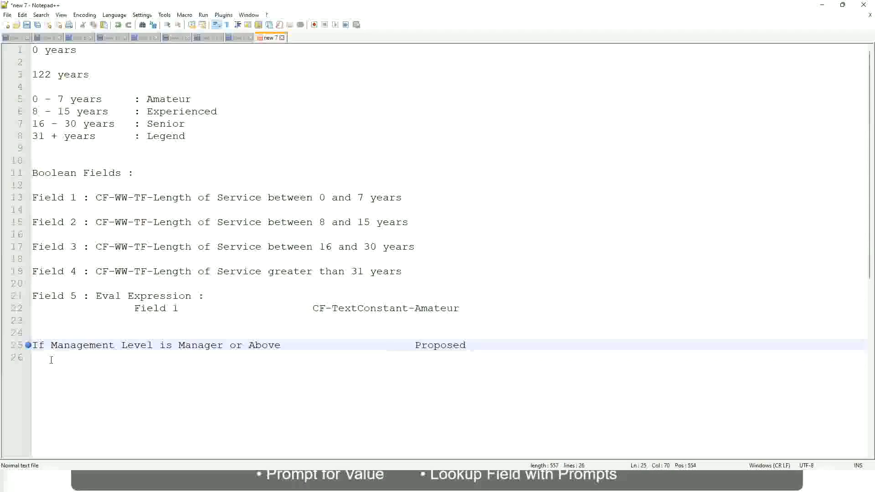
pyautogui.write('A')
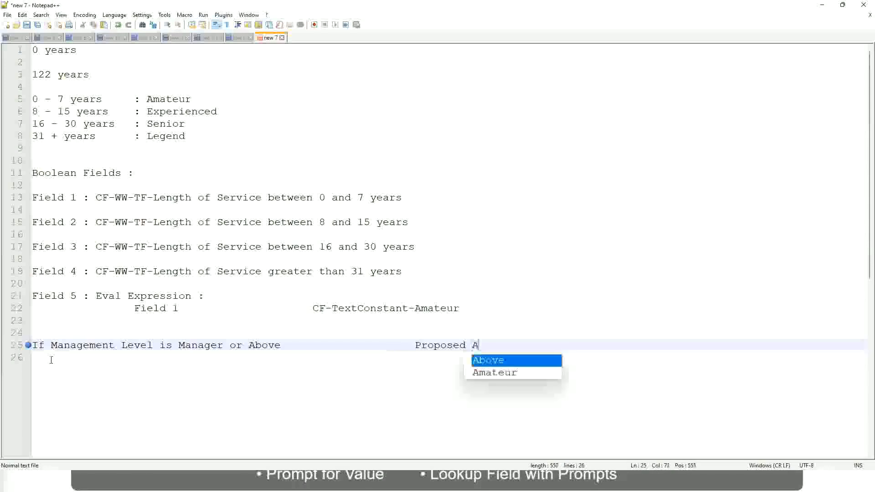
pyautogui.write('llowance')
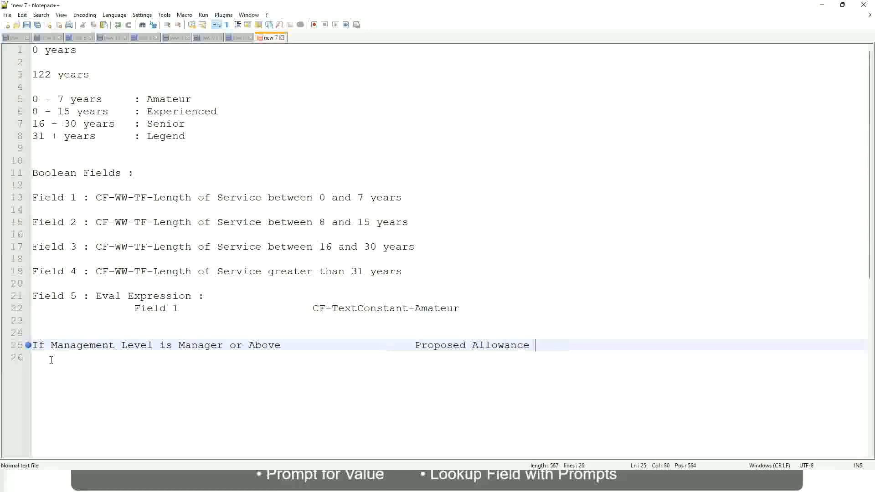
pyautogui.write('F1')
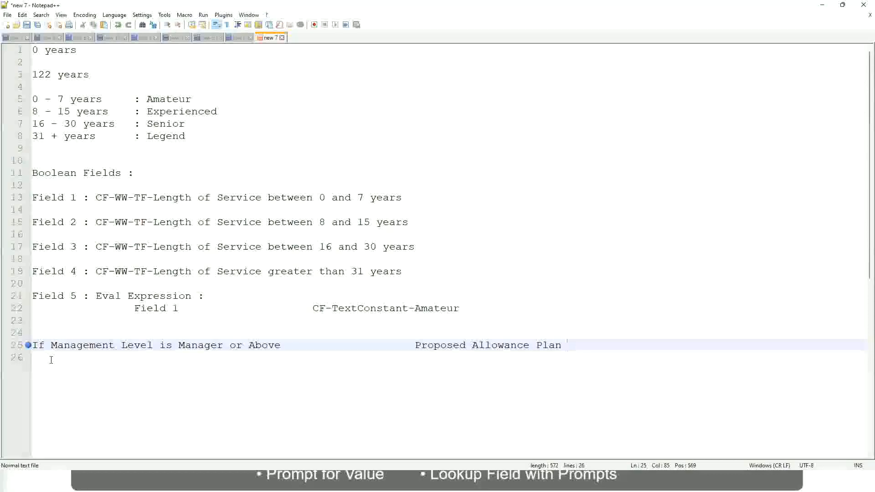
pyautogui.write(':')
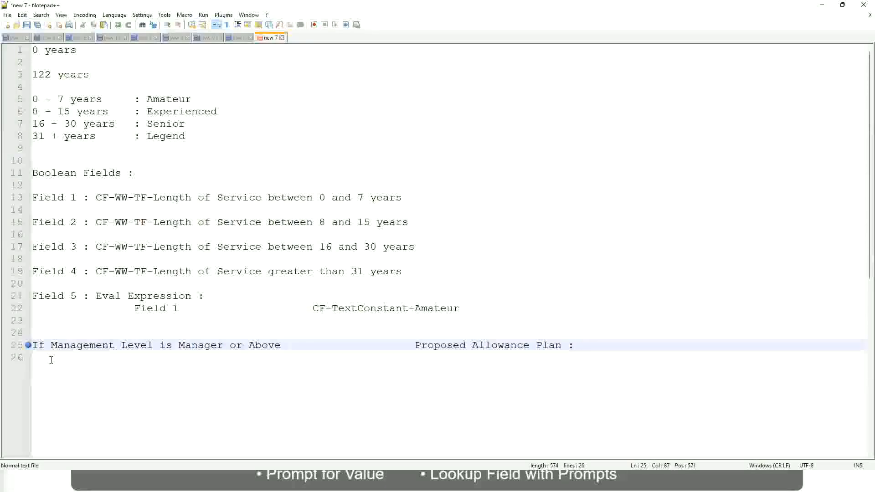
pyautogui.write('Car Allowance')
pyautogui.click(448, 357)
pyautogui.write('If')
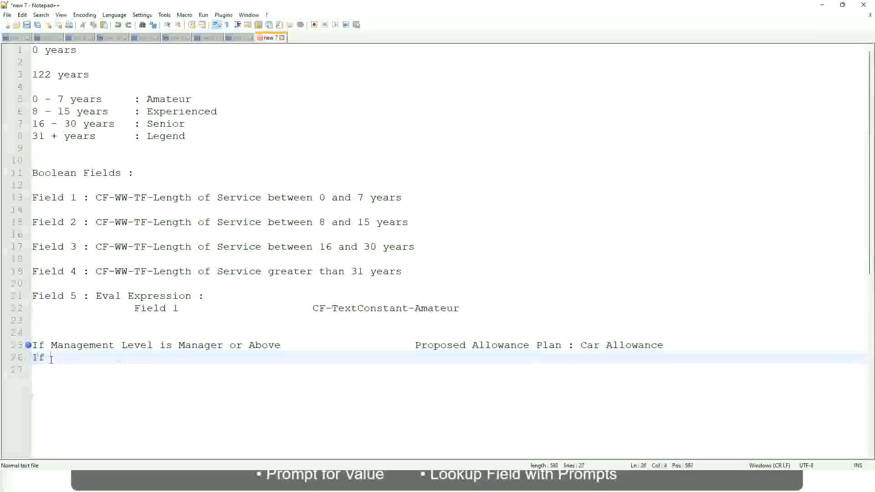
# - Add the Director rule giving Executive Allowance under the Manager/Car Allowance line
pyautogui.write('Management Level is')
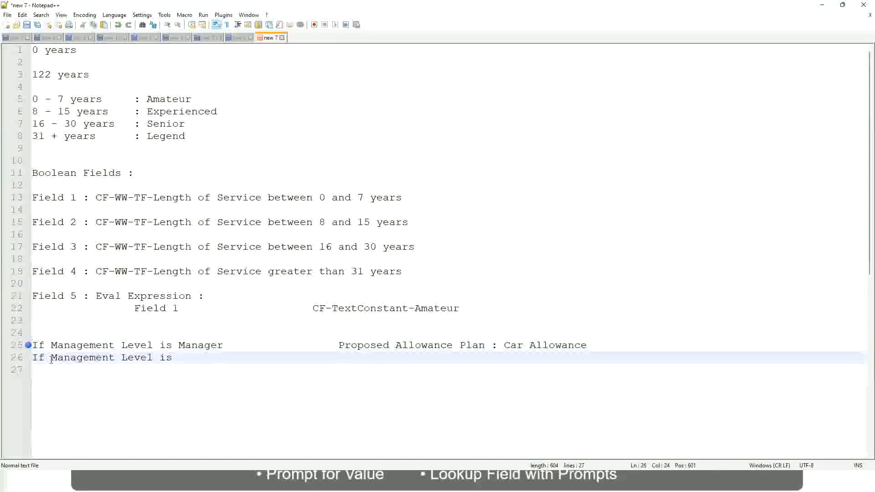
pyautogui.write('Director')
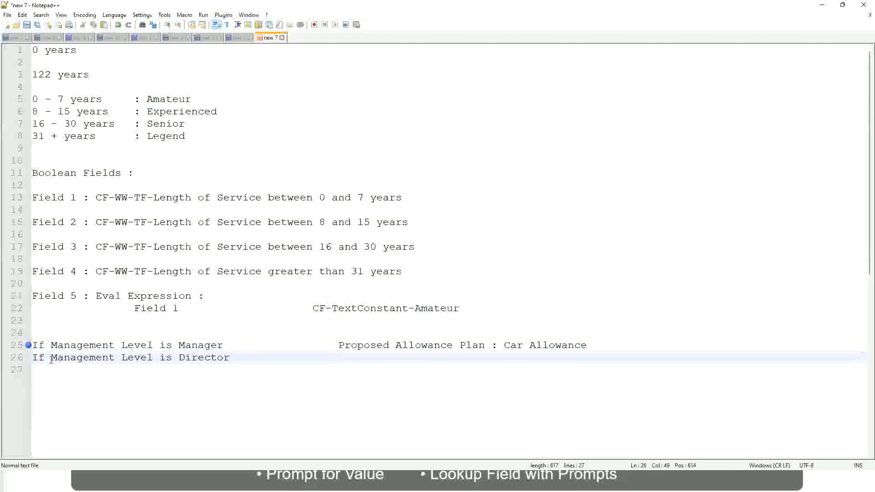
pyautogui.write('Executive Allowance')
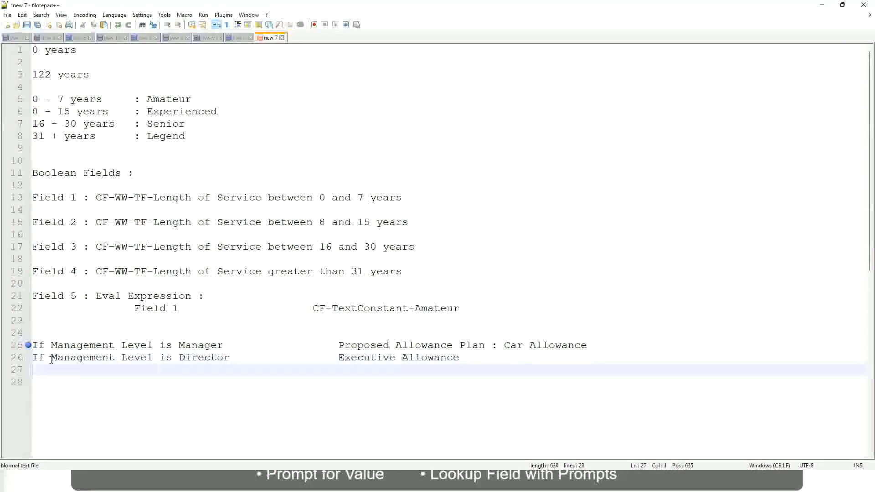
# - Add the rule 'If Management Level is CEO' giving CEO Allowance
pyautogui.write('If')
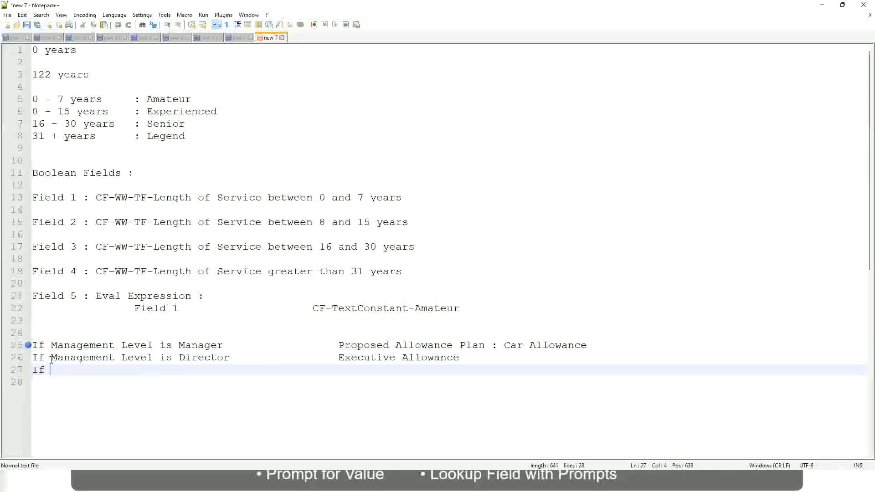
pyautogui.write('Management is')
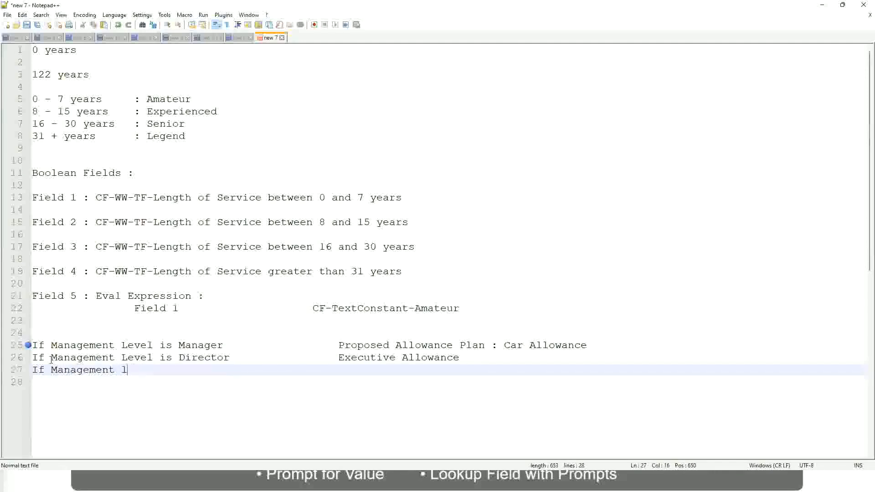
pyautogui.write('evel')
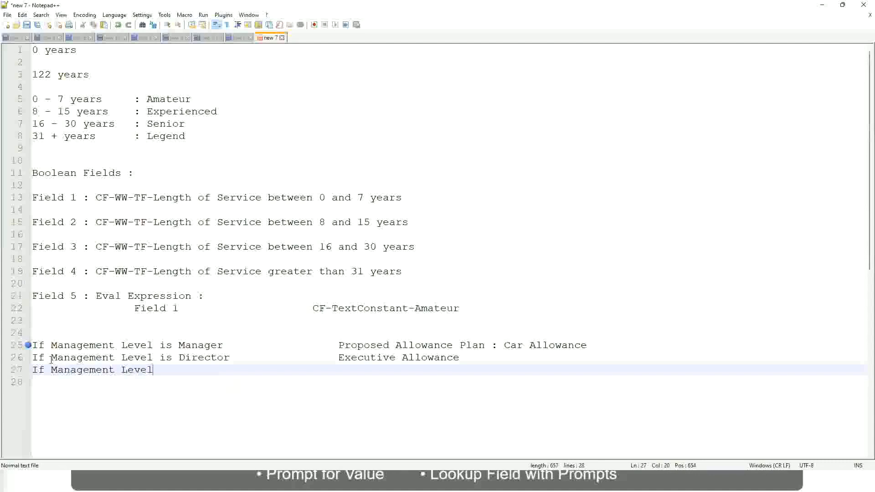
pyautogui.write('is CEO')
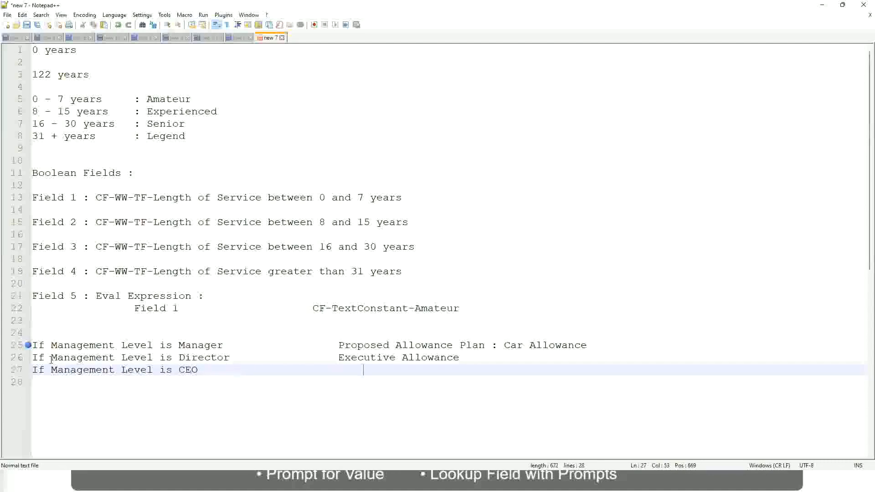
pyautogui.write('CEO Allowance')
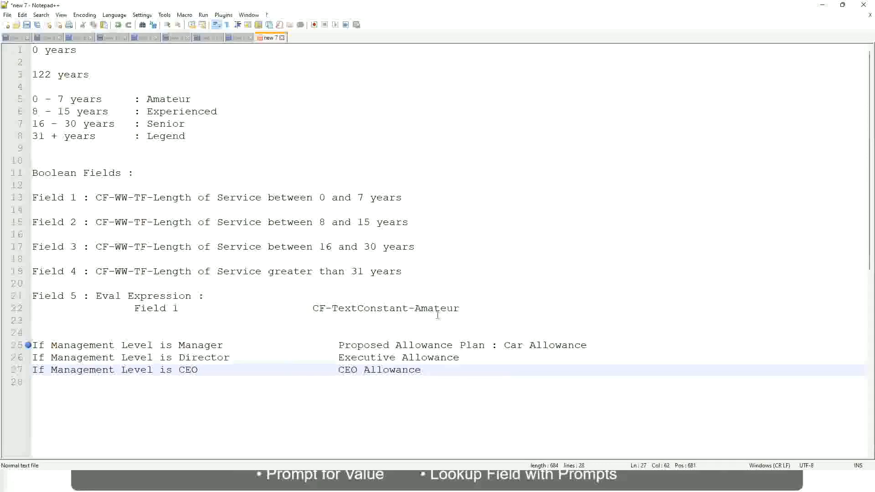
# - Select the 'Car Allowance' value in the Manager rule for replacement
pyautogui.click(504, 344)
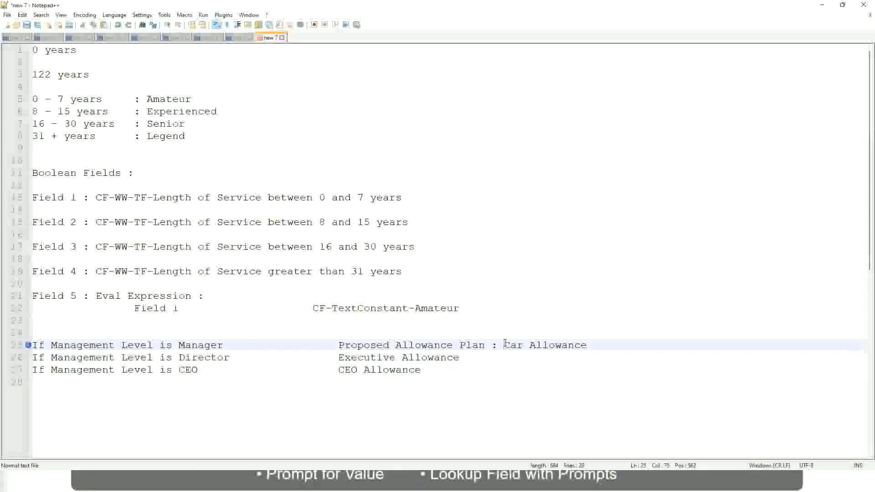
pyautogui.moveTo(502, 344); pyautogui.dragTo(585, 345)
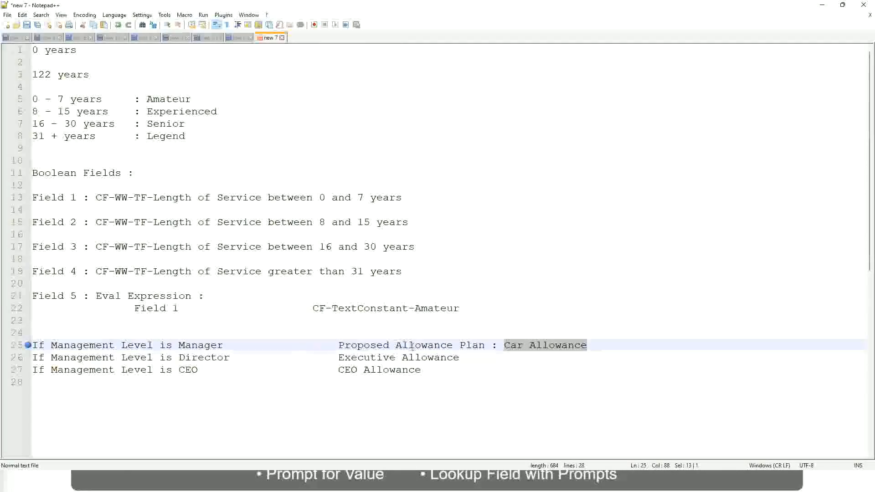
# - Replace the Manager rule's allowance with First Line Manager Name
pyautogui.click(406, 344)
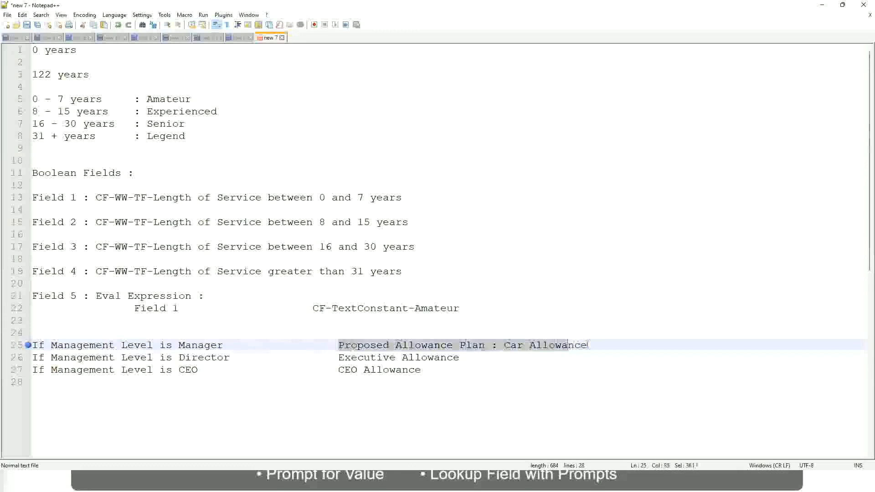
pyautogui.write('Manager')
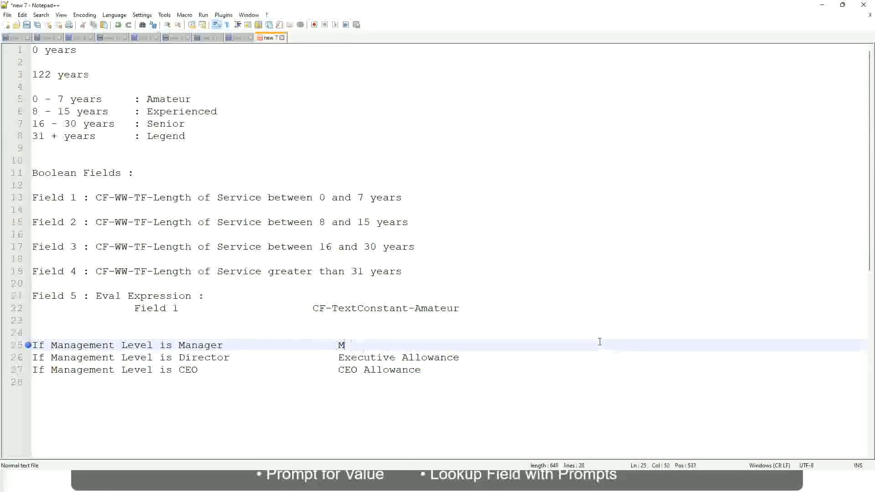
pyautogui.write('First Li')
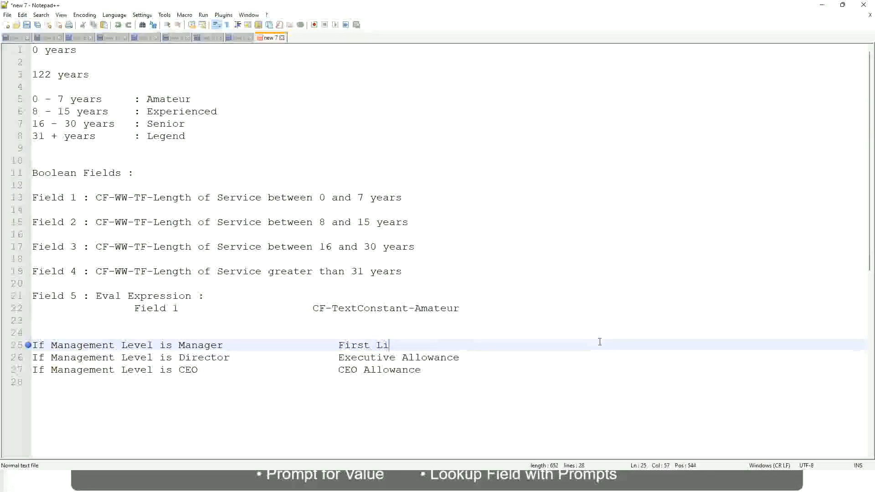
pyautogui.write('ne Manager')
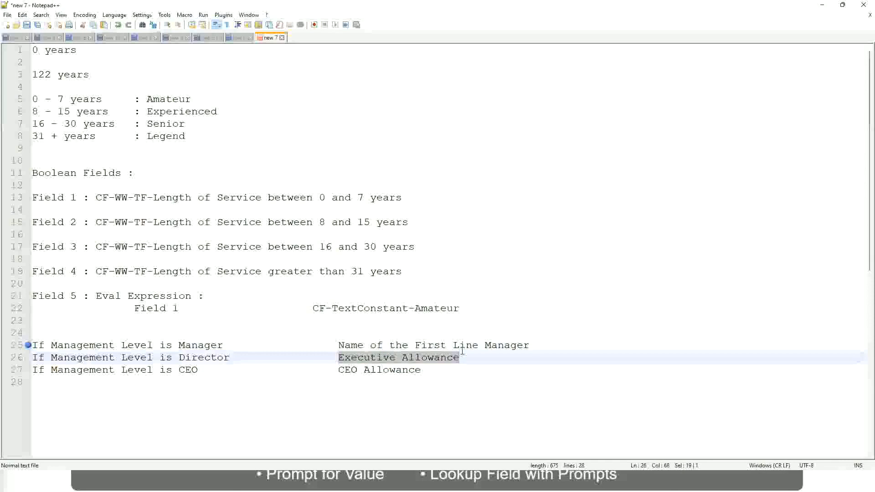
pyautogui.write('Name')
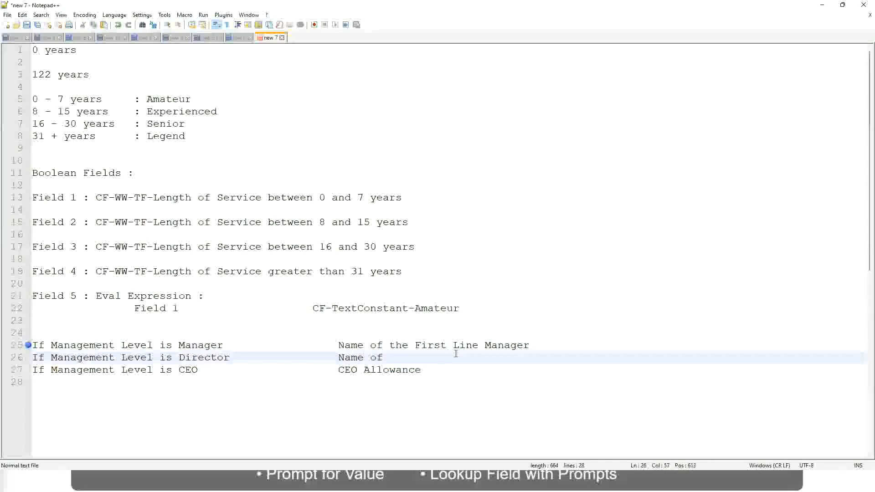
# - Replace the Director rule's result with Second Line Manager
pyautogui.write('Firs')
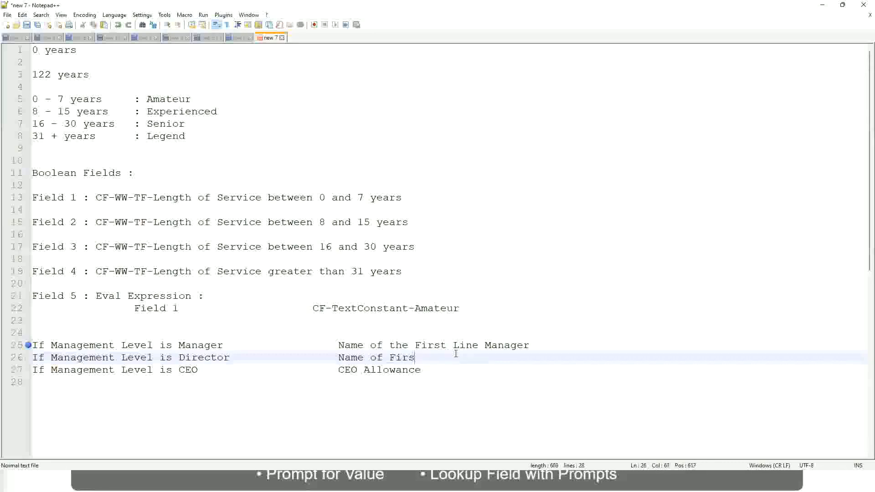
pyautogui.press('BackSpace')
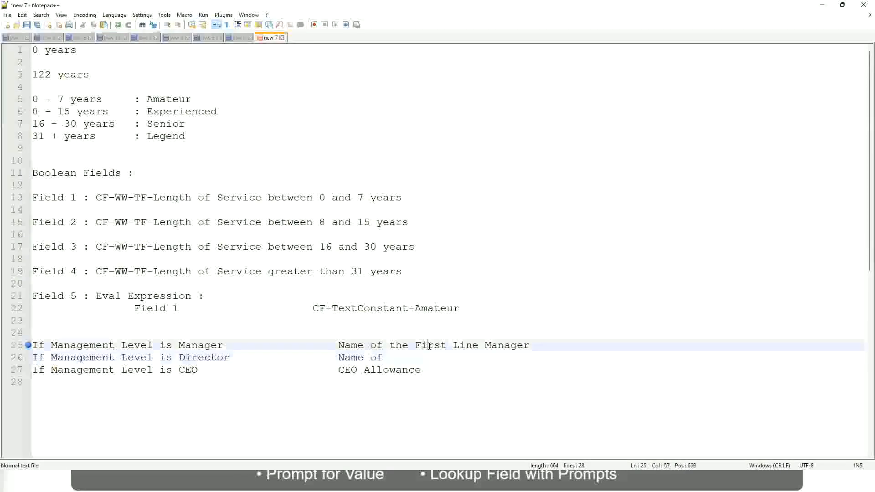
pyautogui.write('Second')
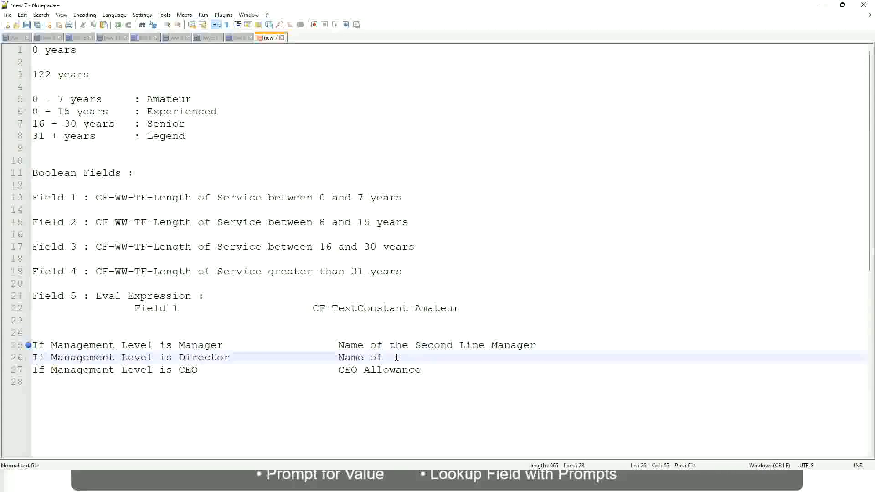
pyautogui.write('Manager')
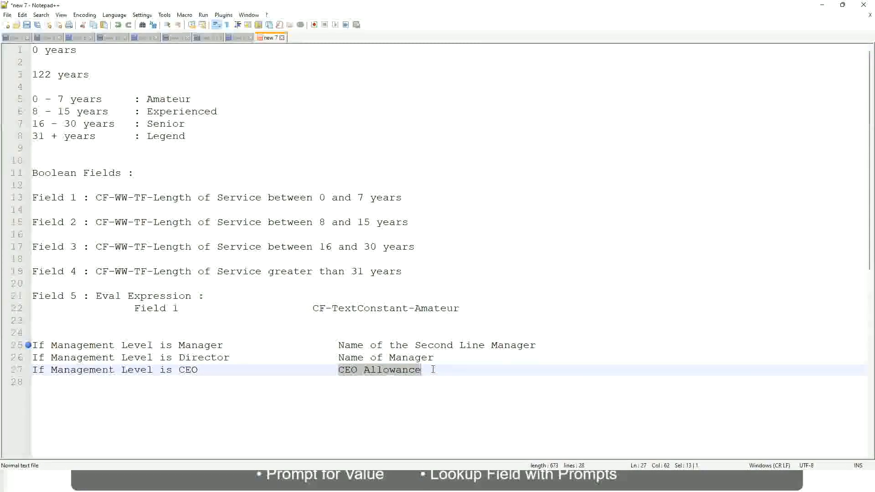
# - Finish the CEO rule with the result 'name of CEO/Himself/Herself'
pyautogui.write('name of CEO')
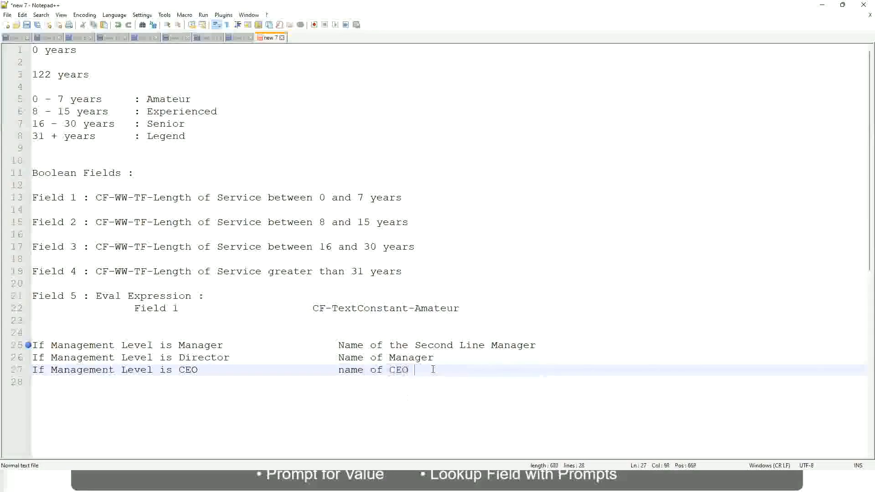
pyautogui.write('/')
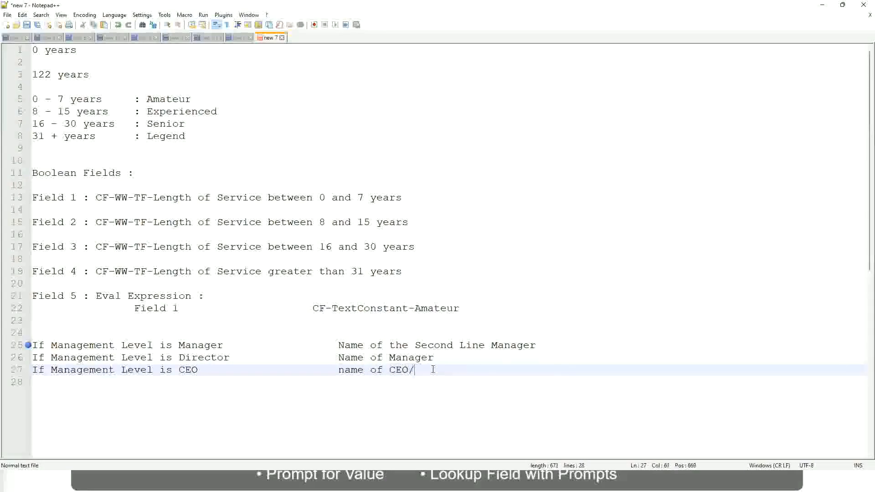
pyautogui.write('Hinse')
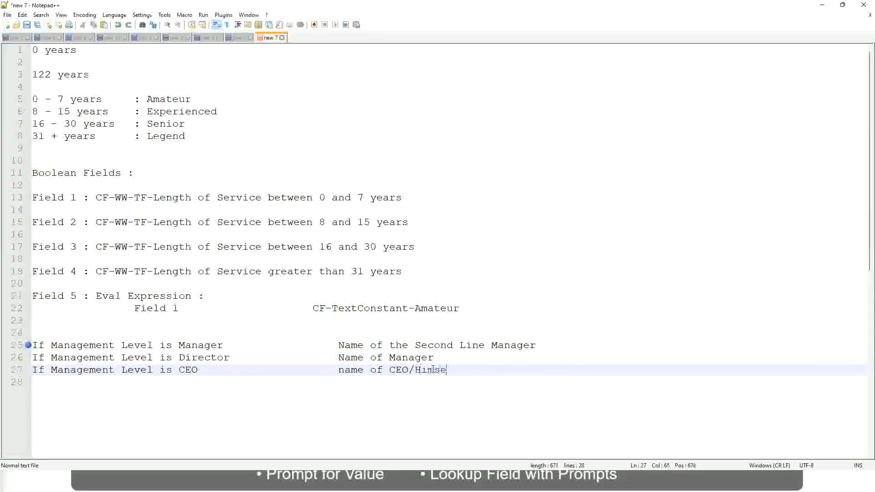
pyautogui.write('self/Herself')
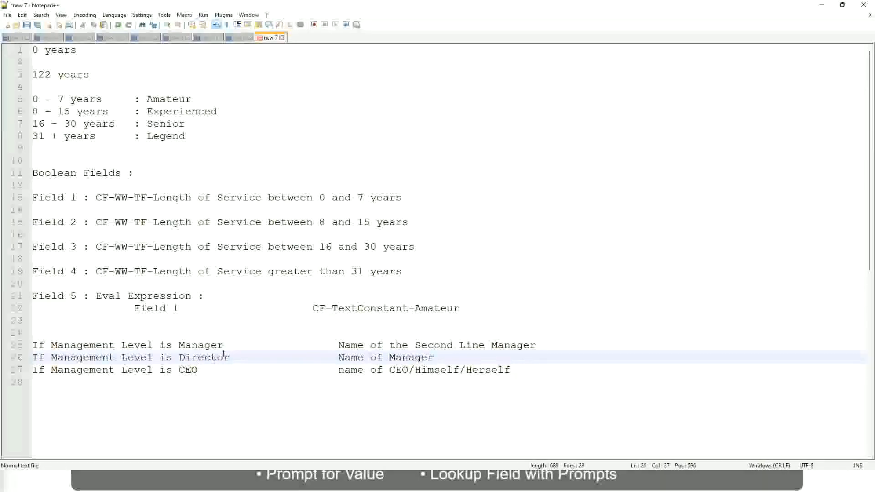
pyautogui.click(188, 369)
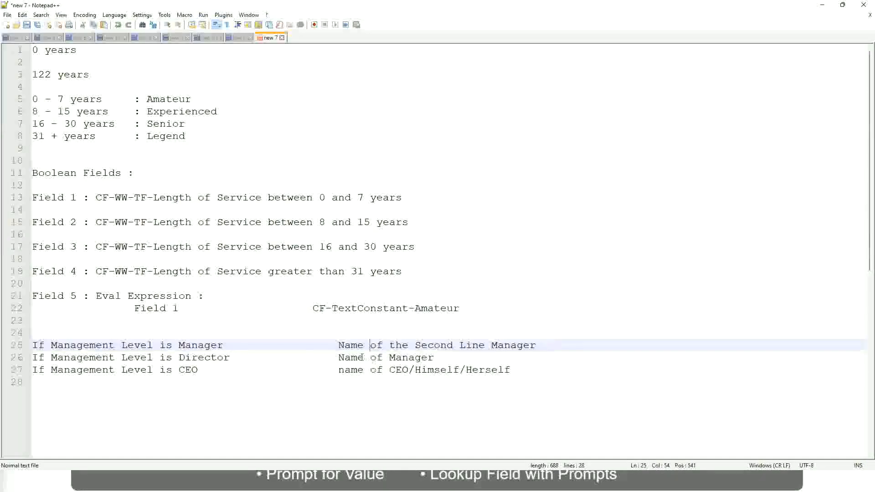
pyautogui.moveTo(338, 344); pyautogui.dragTo(536, 344)
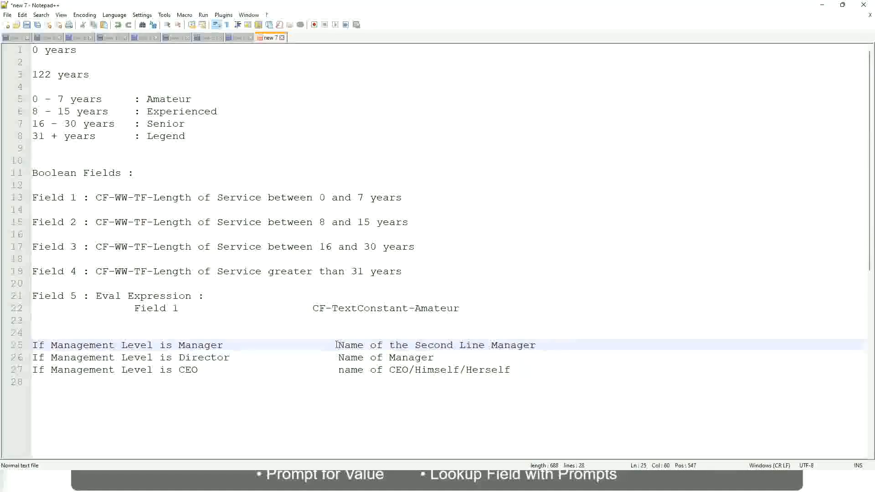
pyautogui.moveTo(337, 345); pyautogui.dragTo(537, 345)
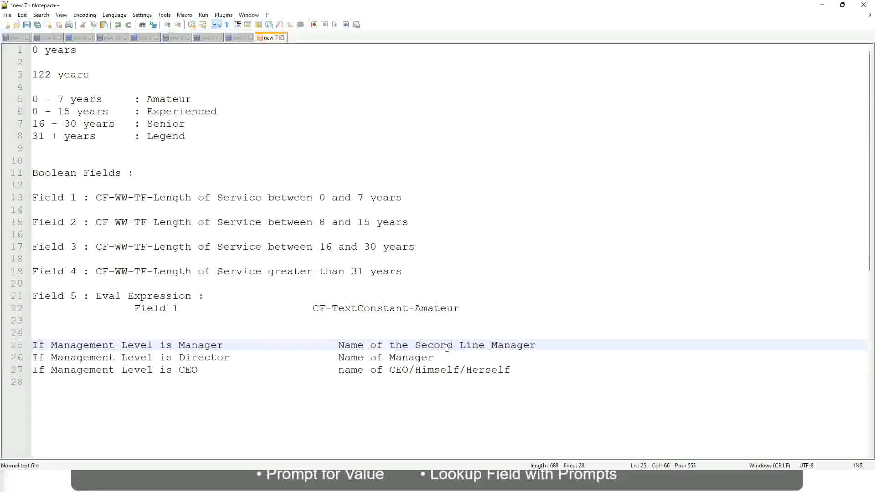
pyautogui.click(227, 344)
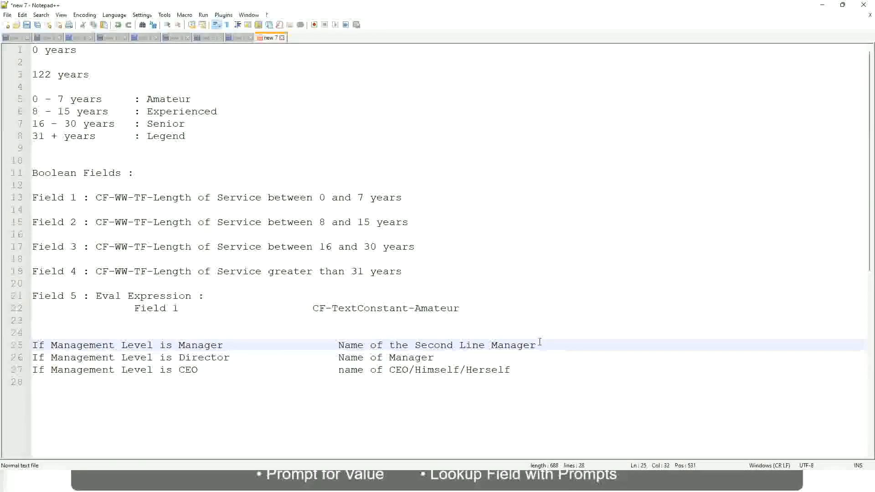
pyautogui.click(227, 344)
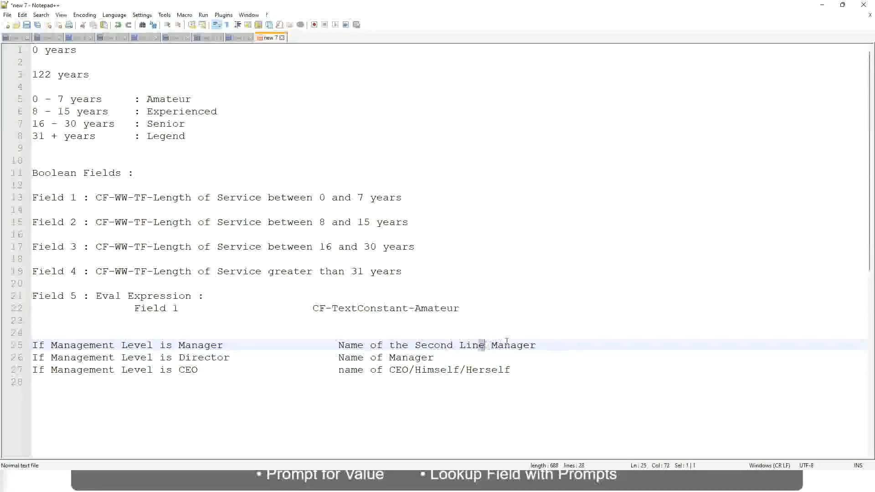
pyautogui.click(546, 344)
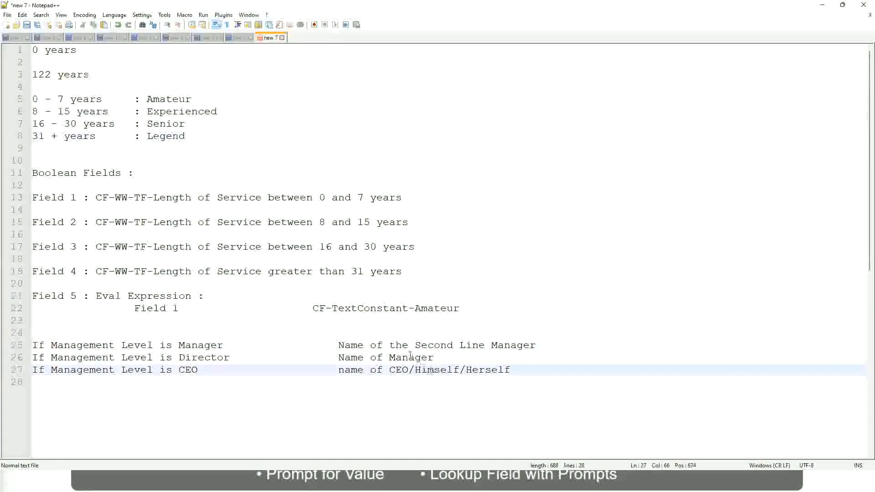
pyautogui.click(377, 344)
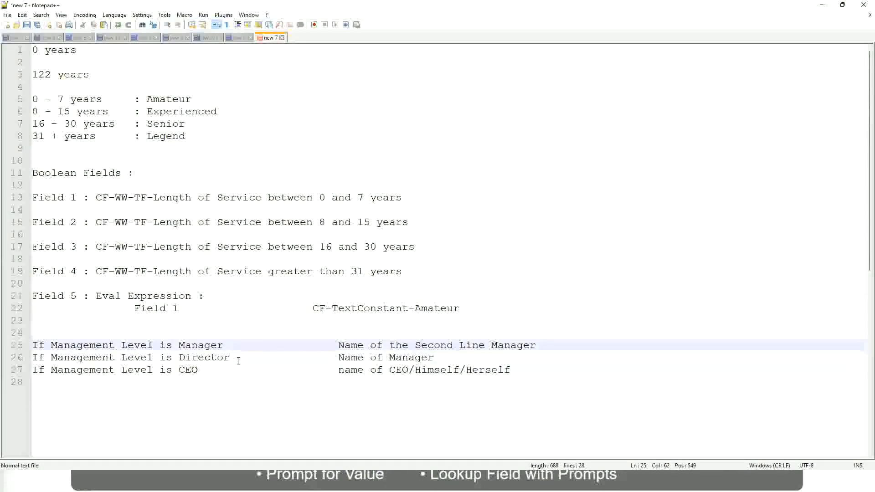
pyautogui.click(238, 363)
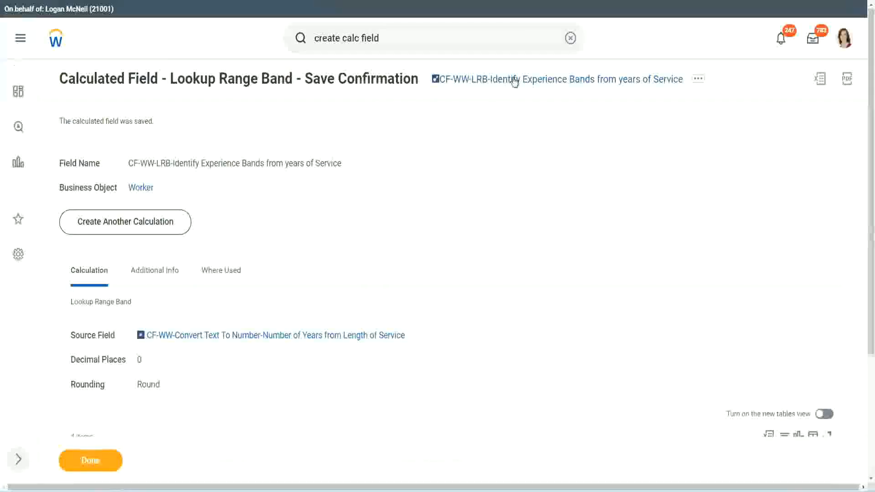
pyautogui.moveTo(183, 391)
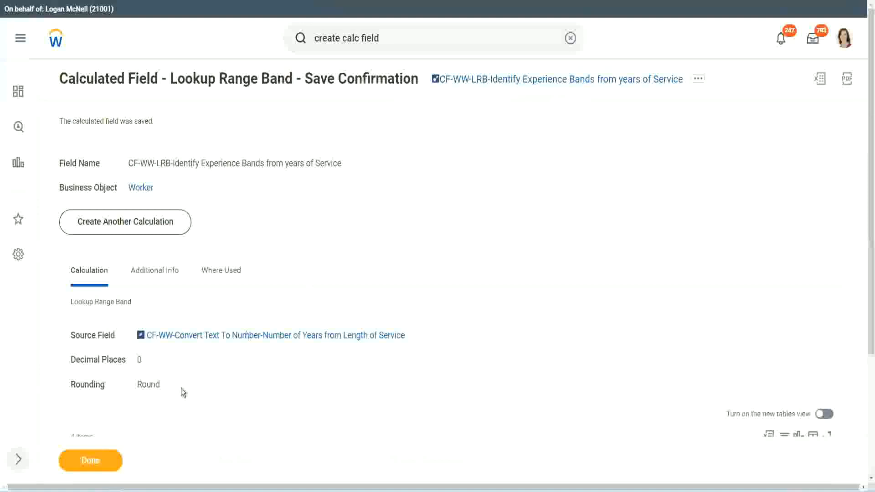
# - Open the WW Employee Details report's related actions and go to its column editing view
pyautogui.click(90, 460)
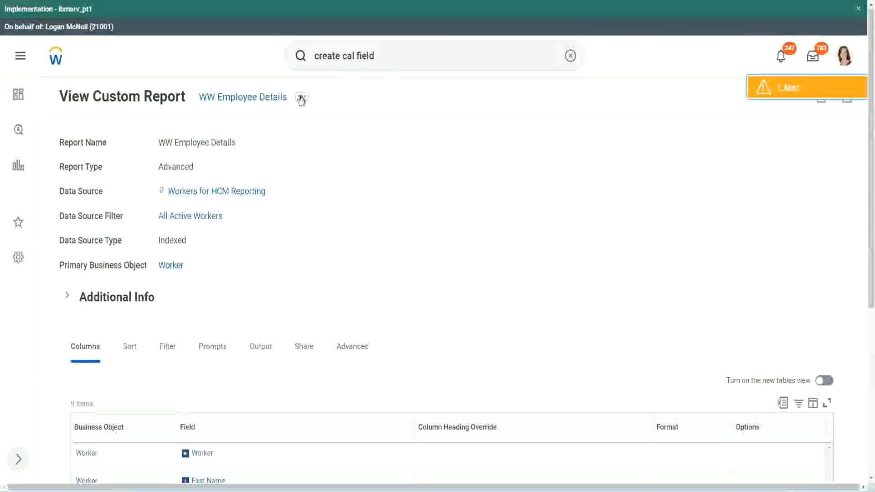
pyautogui.click(302, 96)
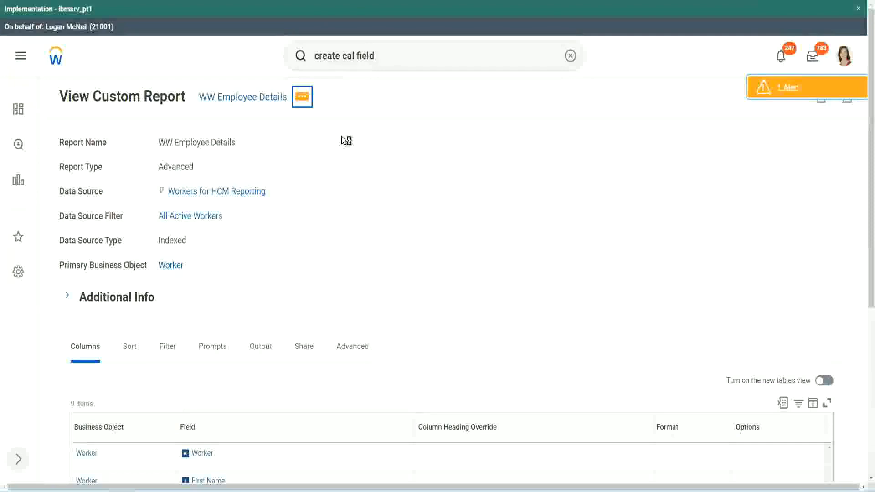
pyautogui.click(301, 97)
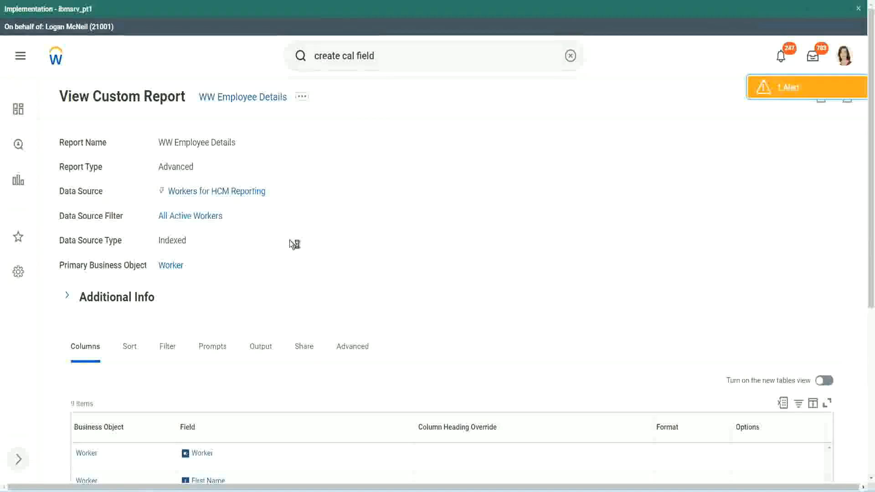
pyautogui.moveTo(330, 238)
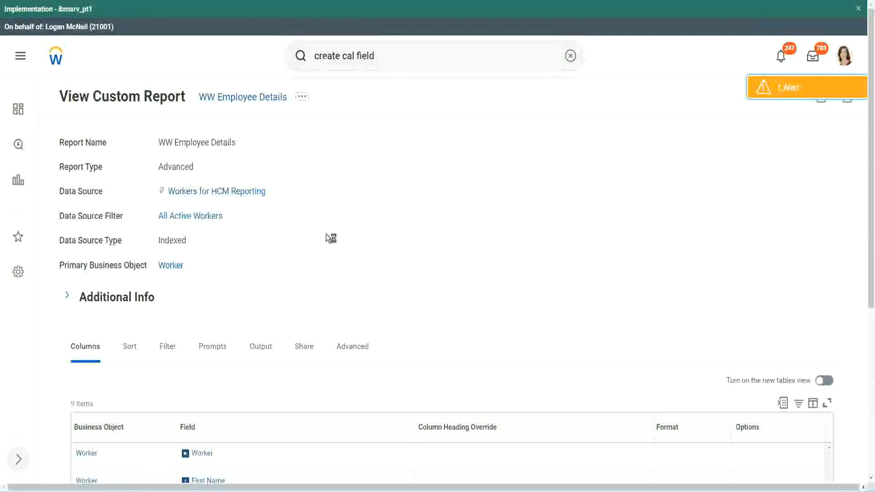
pyautogui.scroll(-3)
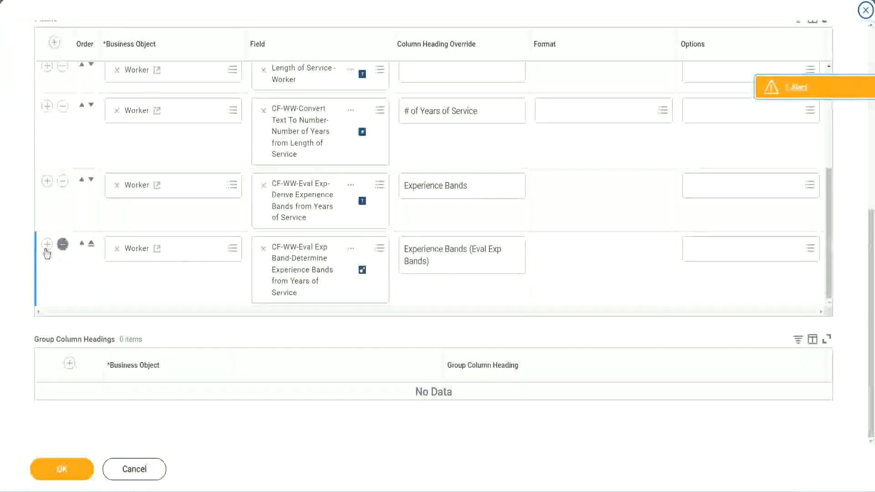
# - Add the CF-WW-LRB Experience Bands calculated field as a new column headed 'Experience Bands'
pyautogui.click(47, 244)
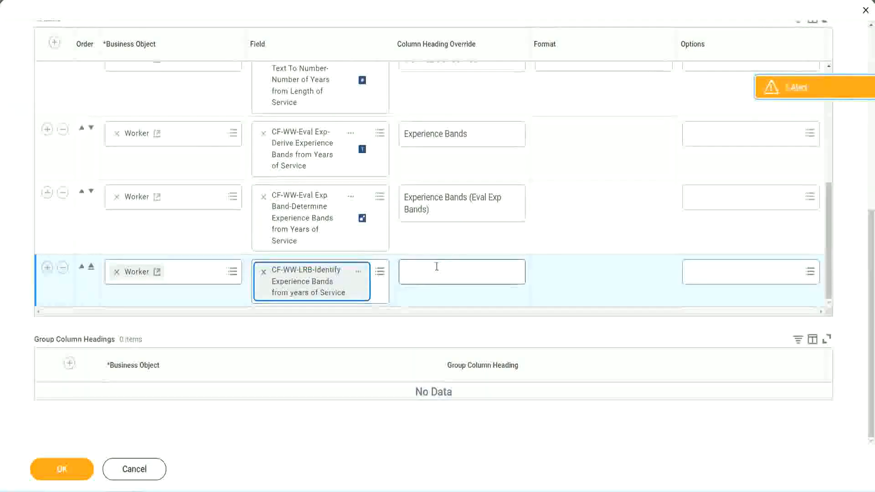
pyautogui.write('Expern')
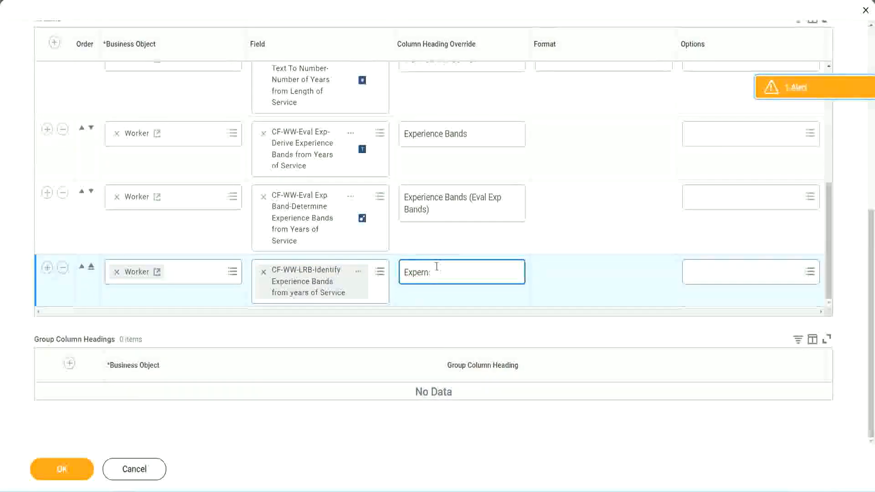
pyautogui.write('Experience Ban')
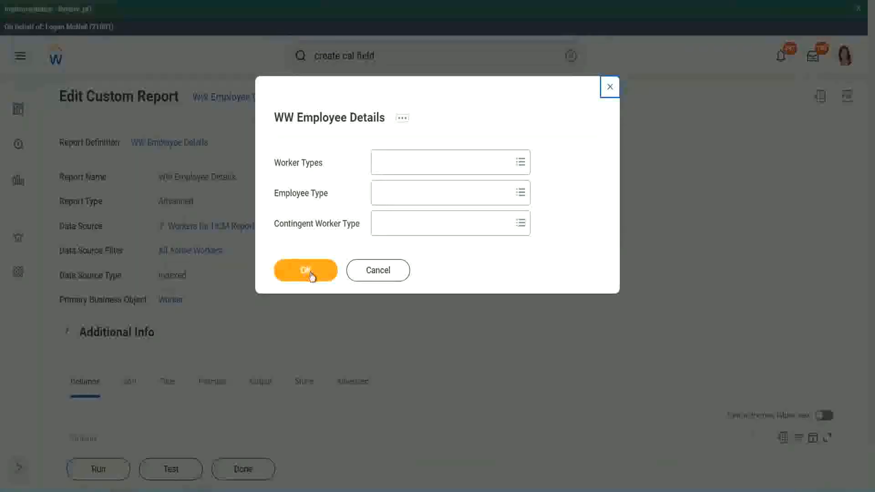
# - Run the report with blank prompts and review the 347 workers, each Experience Bands column showing Senior
pyautogui.click(305, 269)
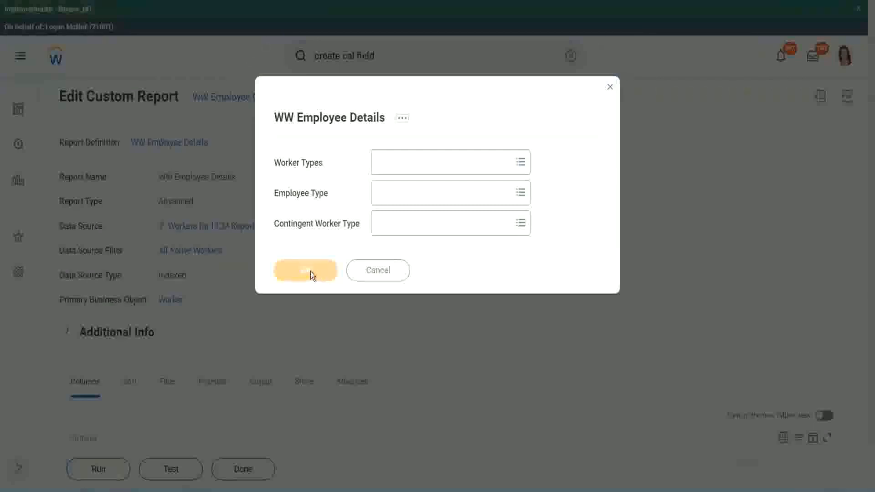
pyautogui.click(305, 269)
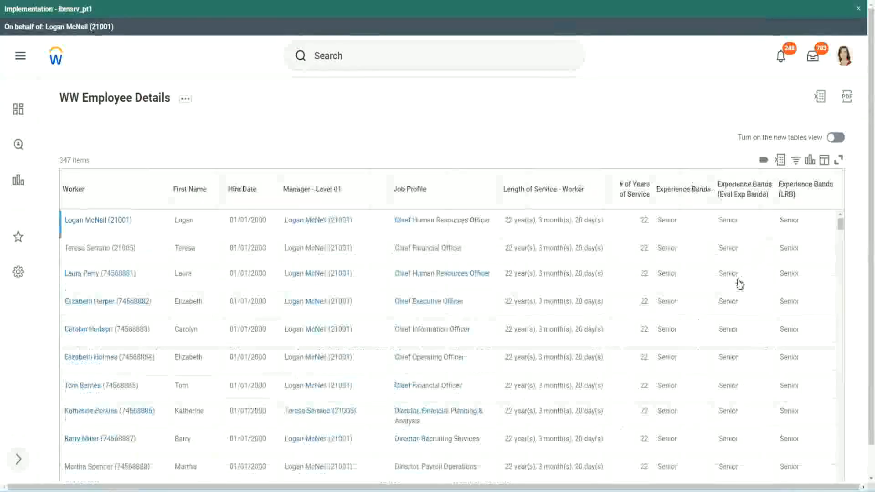
pyautogui.scroll(-3)
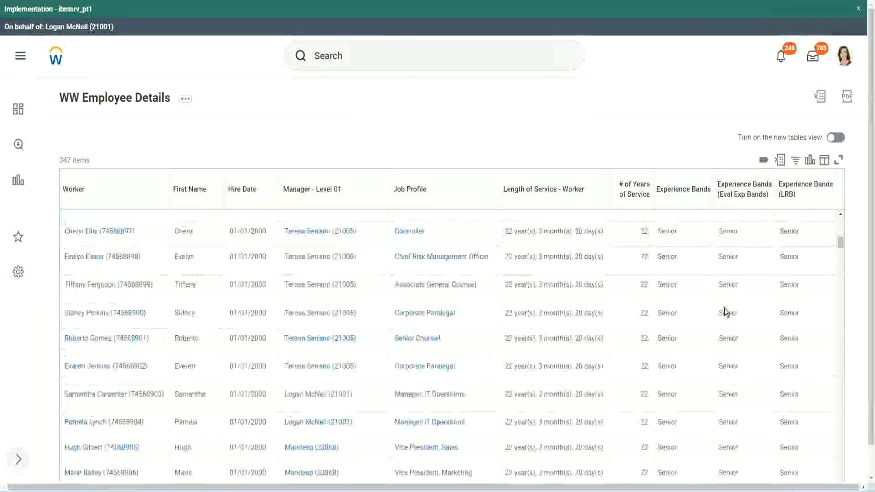
pyautogui.scroll(-3)
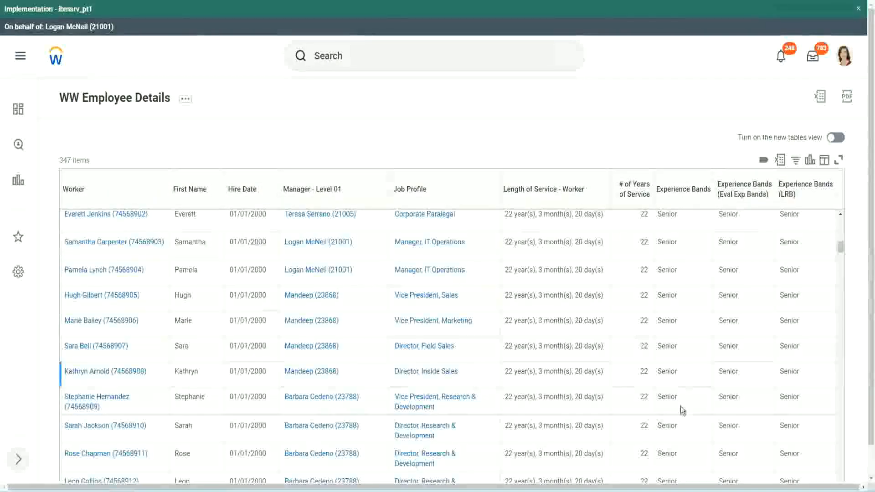
pyautogui.scroll(-3)
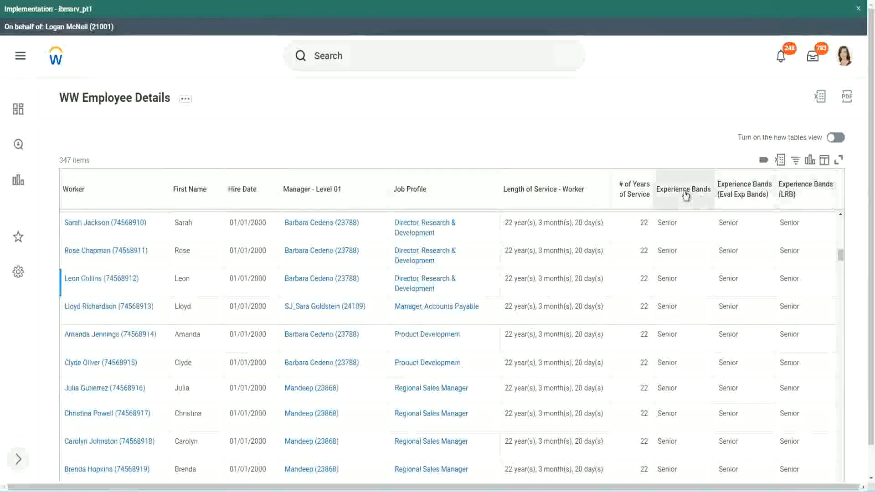
pyautogui.moveTo(682, 190)
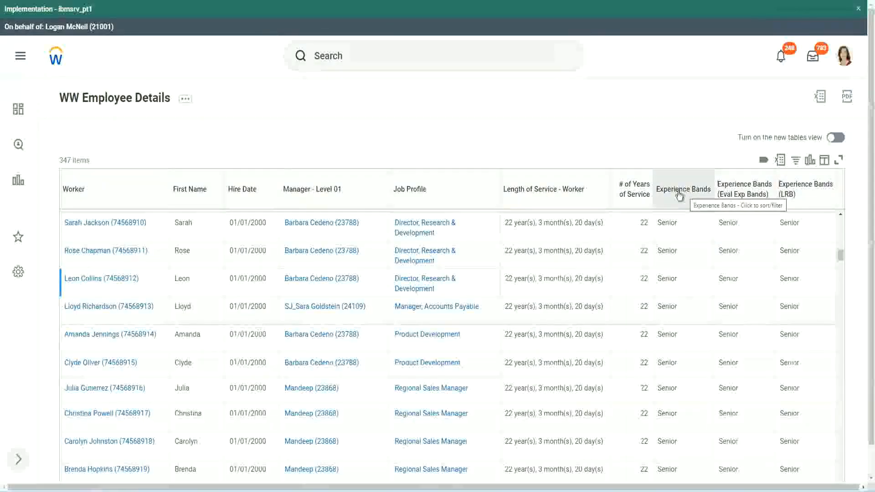
pyautogui.moveTo(359, 153)
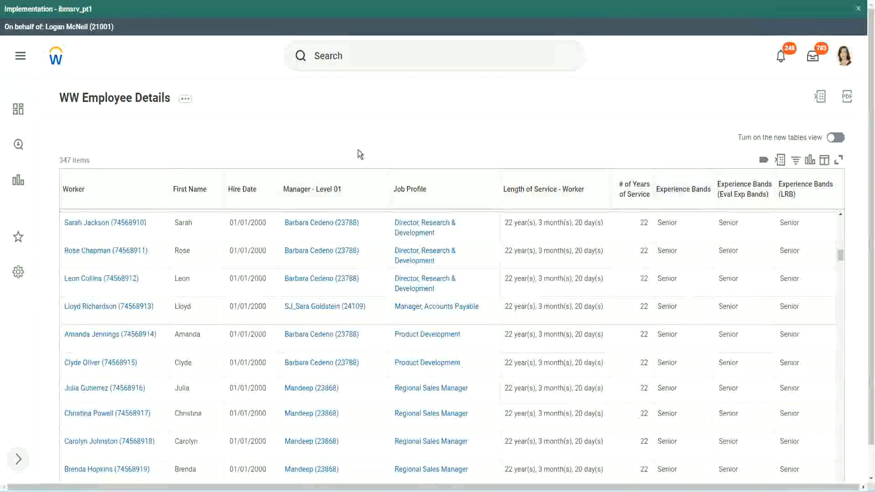